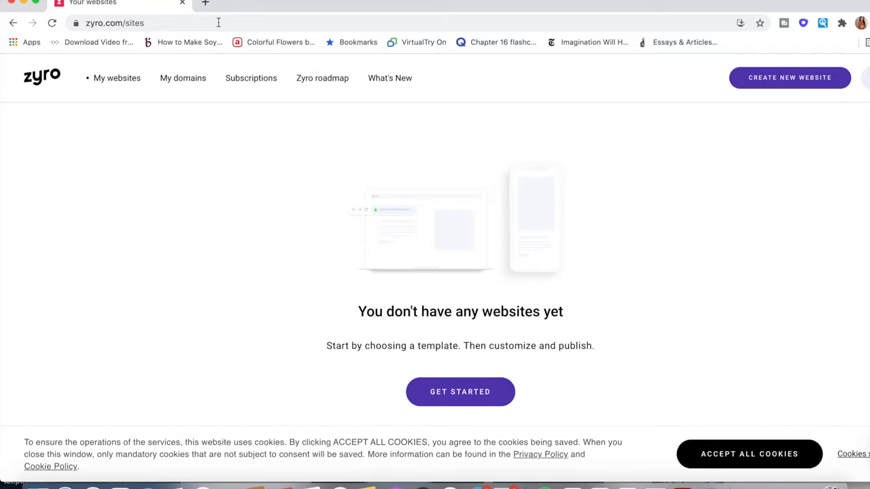
{"action": "mouse_move", "coordinate": [790, 77]}
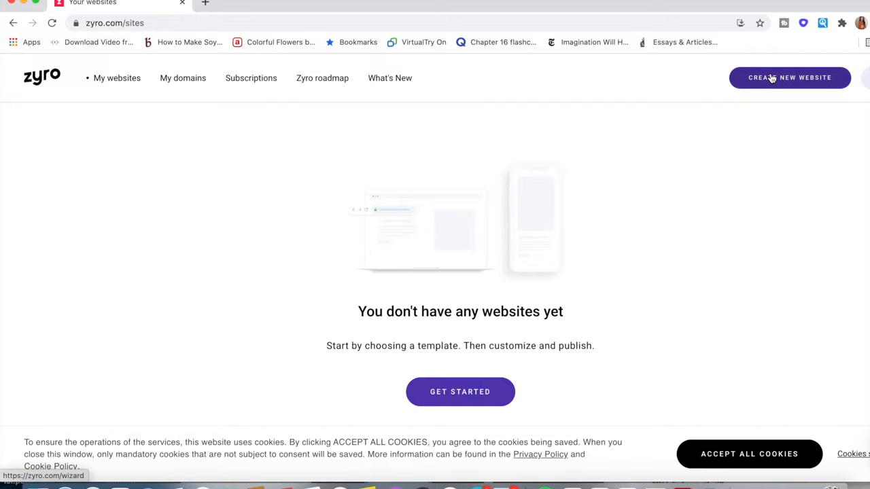
Step: Start a new website from the empty My websites page
{"action": "left_click", "coordinate": [790, 77]}
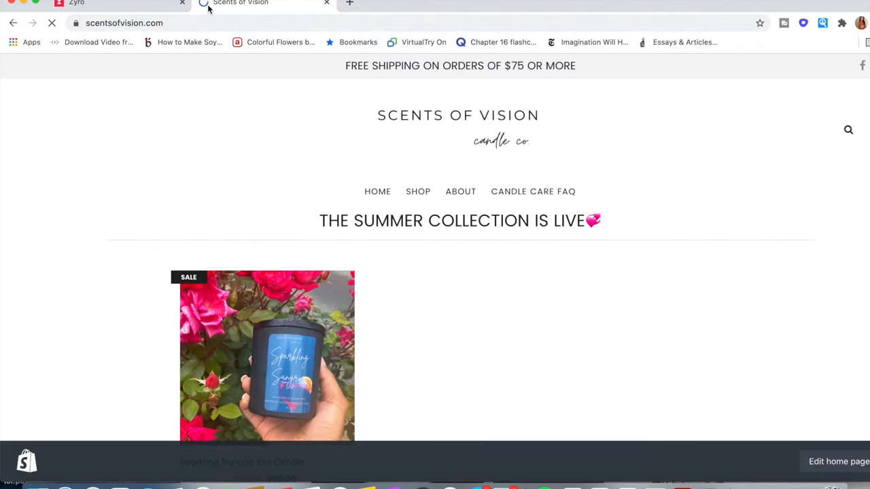
Step: Scroll the Scents of Vision homepage past the Honey Vanilla candle, reviews and Collections
{"action": "scroll", "scroll_direction": "down", "scroll_amount": 3}
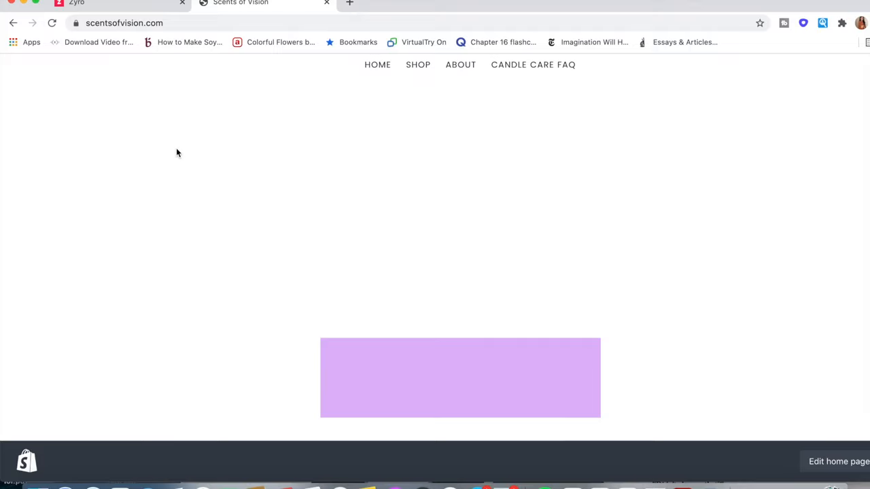
{"action": "scroll", "scroll_direction": "down", "scroll_amount": 3}
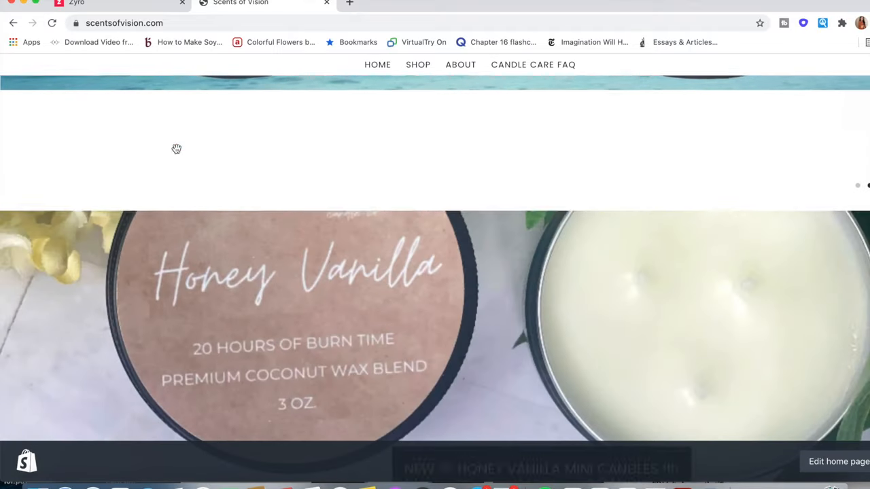
{"action": "scroll", "scroll_direction": "down", "scroll_amount": 3}
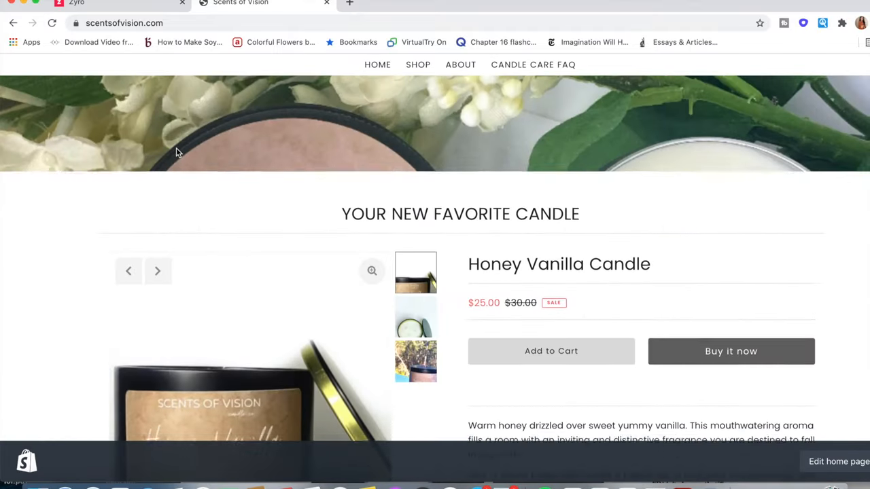
{"action": "scroll", "scroll_direction": "down", "scroll_amount": 3}
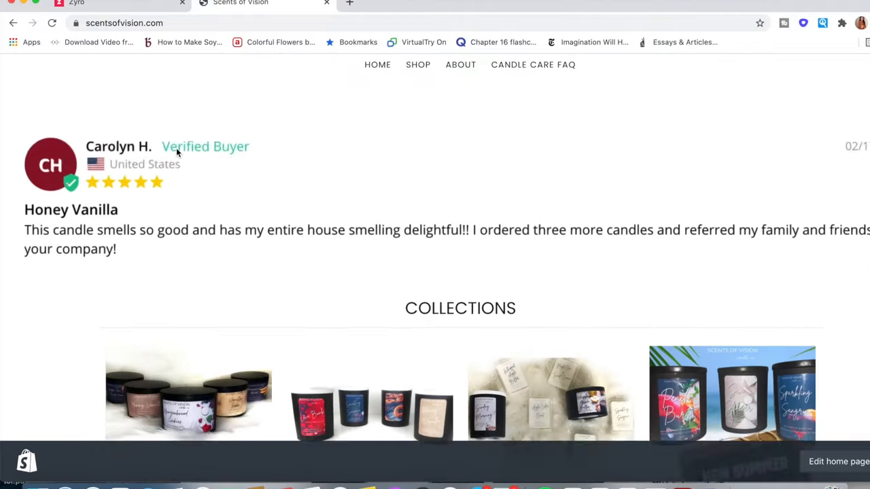
{"action": "scroll", "scroll_direction": "down", "scroll_amount": 3}
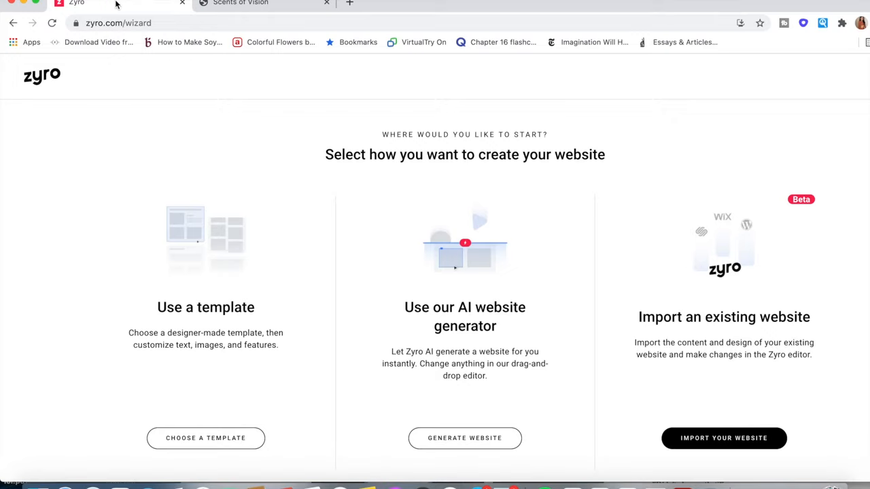
{"action": "mouse_move", "coordinate": [38, 191]}
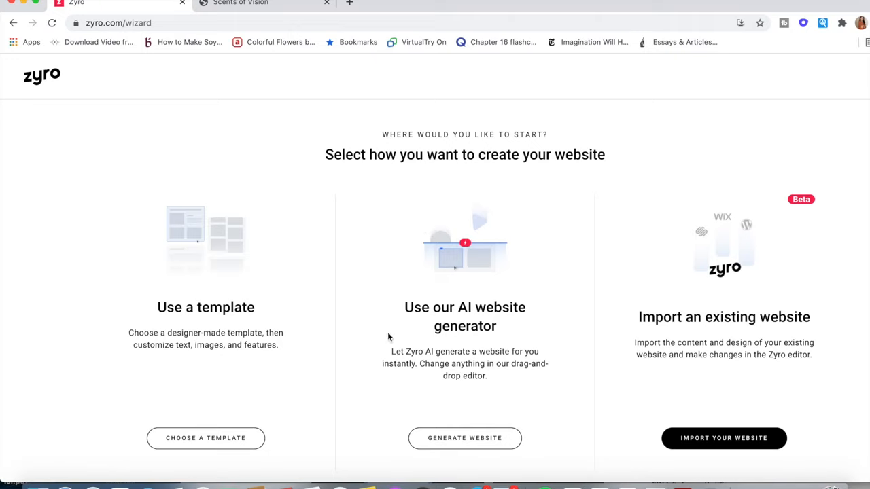
{"action": "mouse_move", "coordinate": [470, 409]}
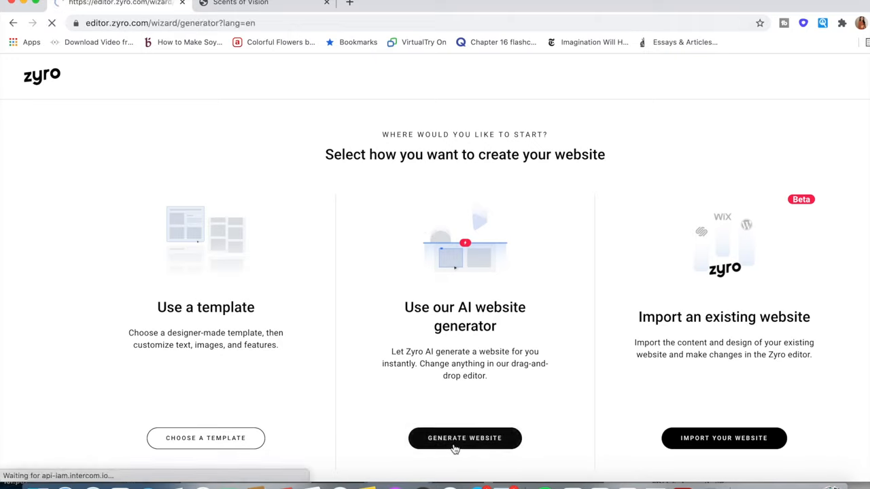
Step: Choose Generate Website under the AI website generator option
{"action": "left_click", "coordinate": [465, 438]}
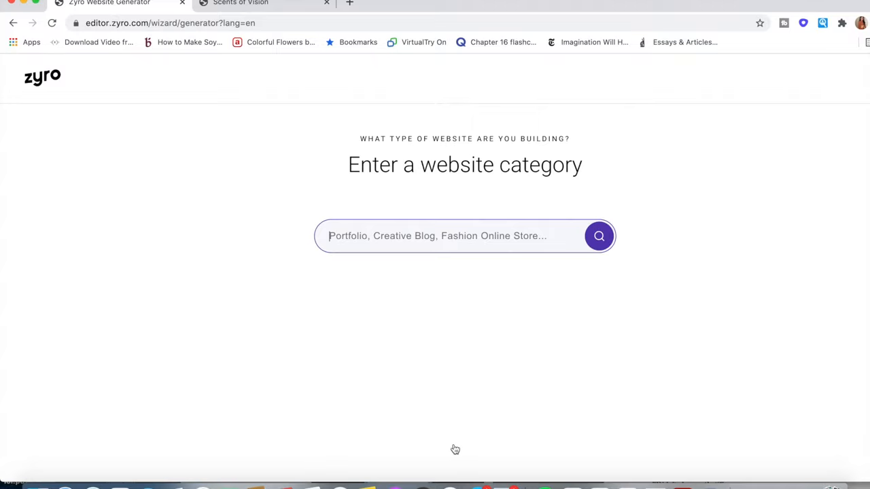
Step: Enter 'Candle' as the website category after first trying 'Home Decor'
{"action": "type", "text": "E"}
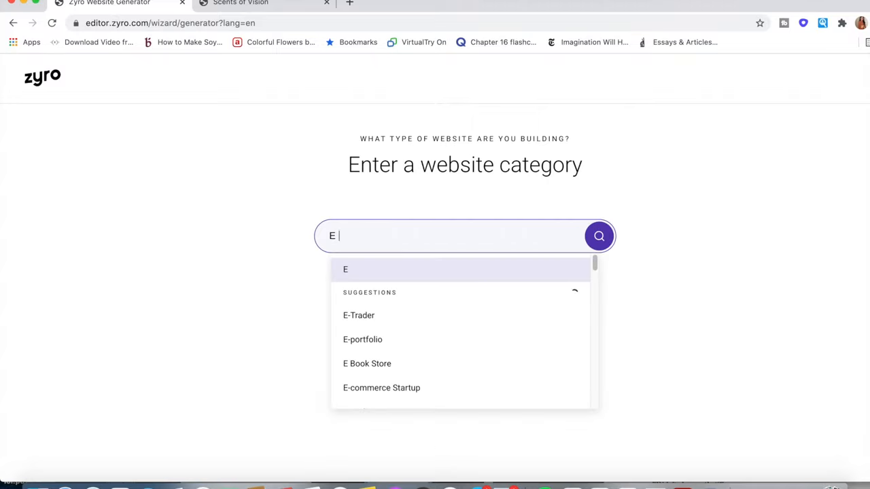
{"action": "mouse_move", "coordinate": [412, 394]}
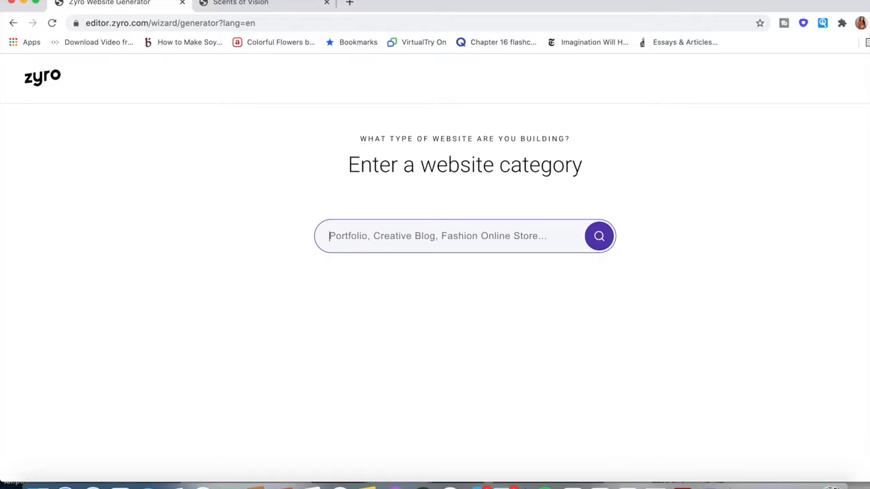
{"action": "type", "text": "Home De"}
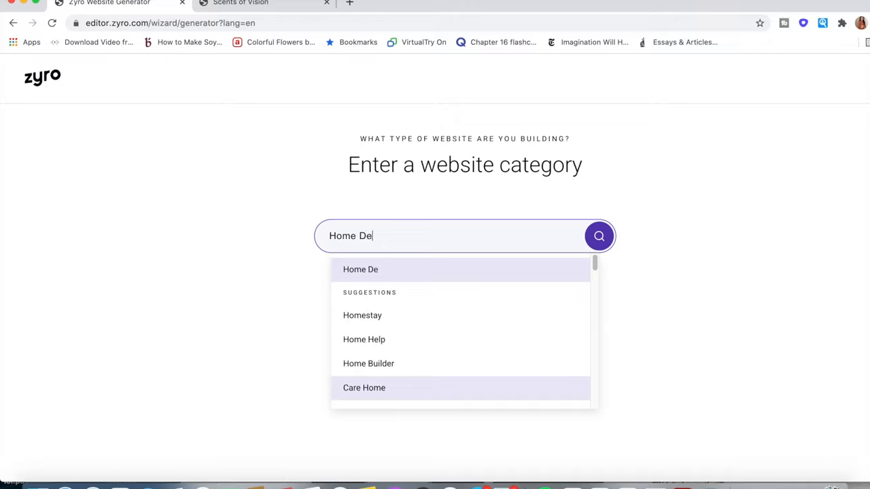
{"action": "type", "text": "cor"}
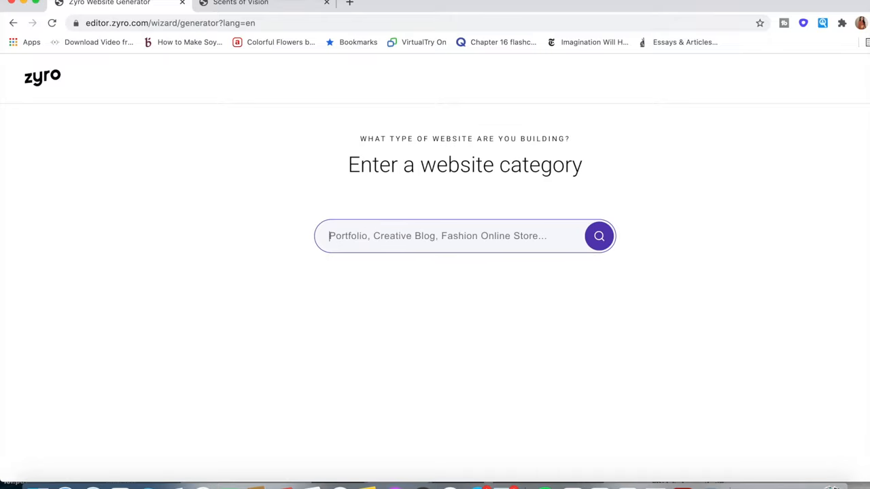
{"action": "type", "text": "Candle"}
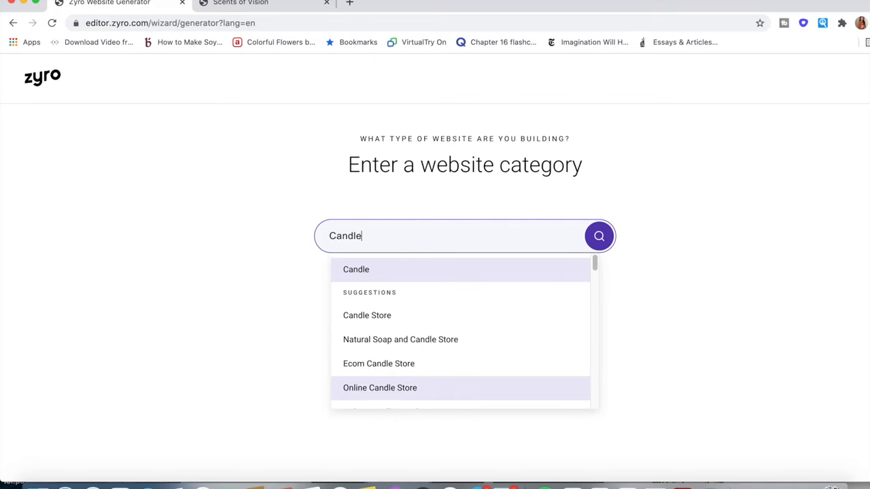
{"action": "mouse_move", "coordinate": [369, 391]}
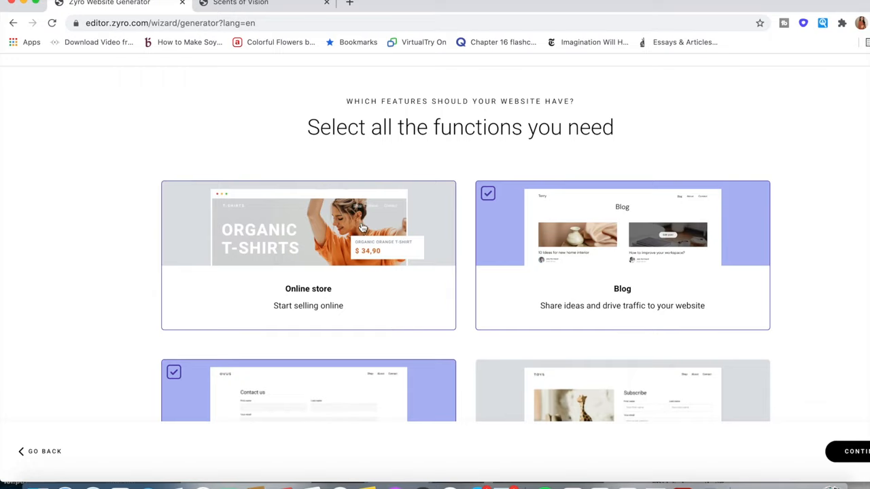
Step: Browse the generator's feature cards, covering Instagram feed, Video and Maps
{"action": "scroll", "scroll_direction": "down", "scroll_amount": 3}
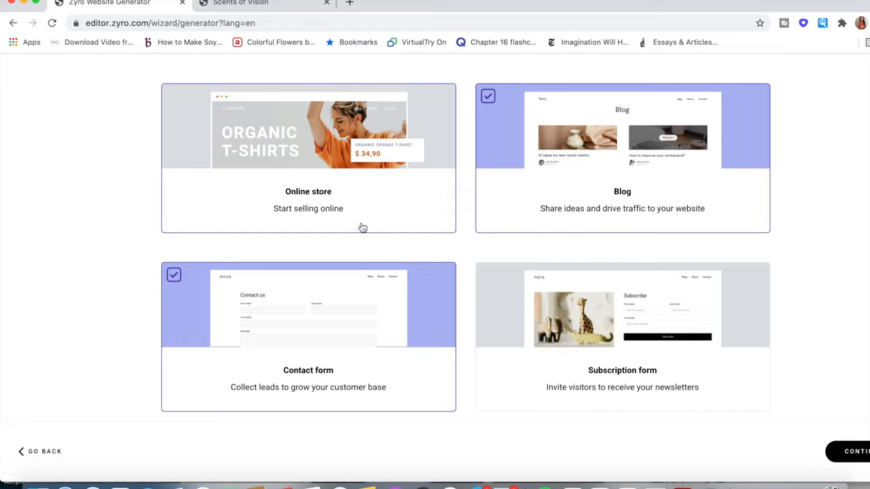
{"action": "scroll", "scroll_direction": "down", "scroll_amount": 3}
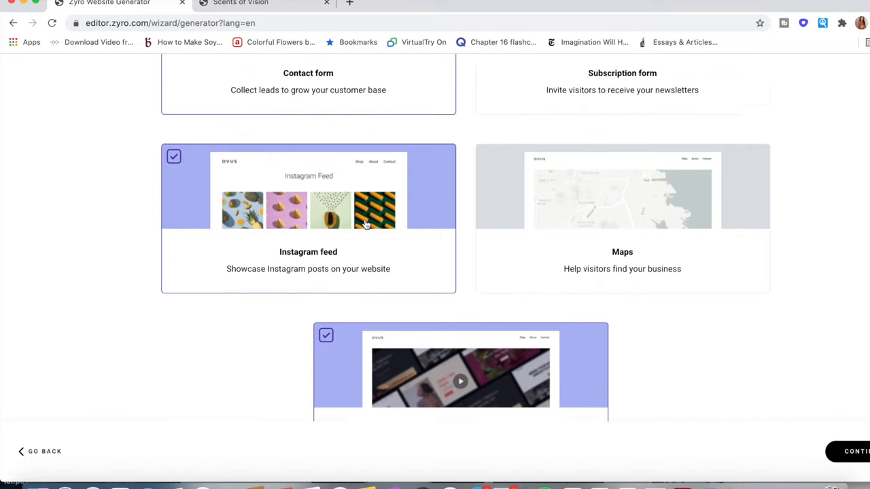
{"action": "scroll", "scroll_direction": "up", "scroll_amount": 3}
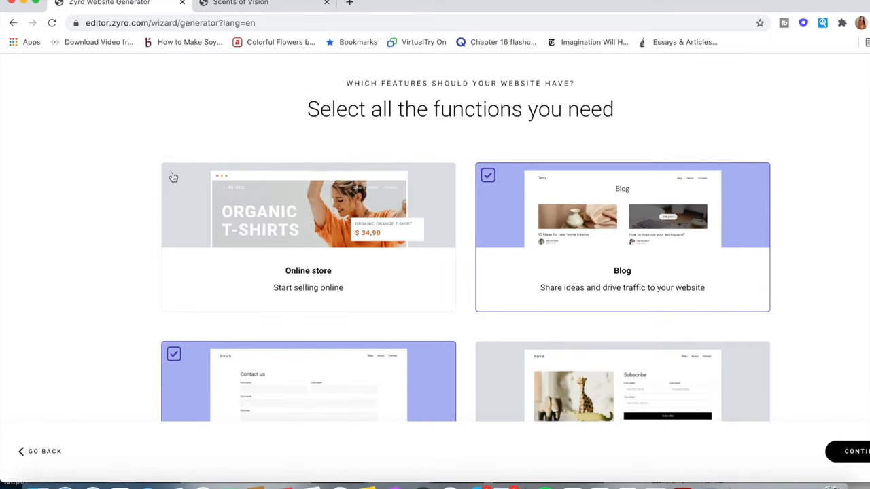
{"action": "scroll", "scroll_direction": "down", "scroll_amount": 3}
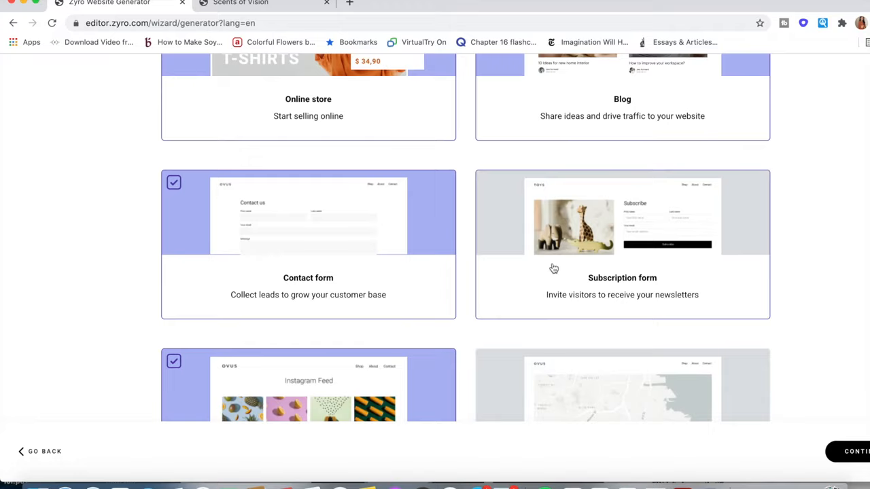
{"action": "scroll", "scroll_direction": "down", "scroll_amount": 3}
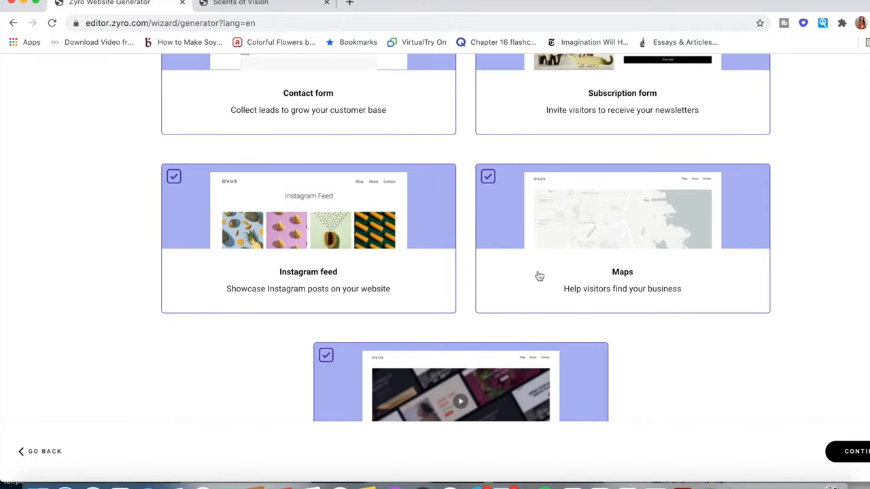
{"action": "mouse_move", "coordinate": [603, 246]}
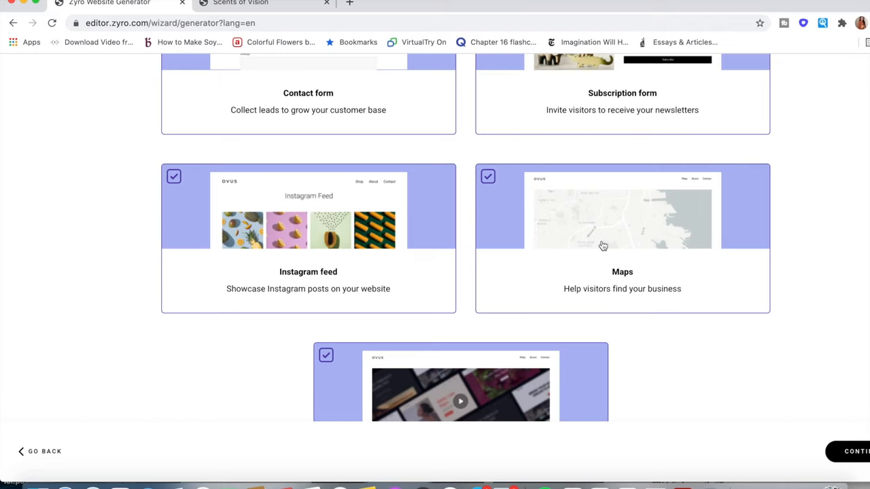
{"action": "scroll", "scroll_direction": "down", "scroll_amount": 3}
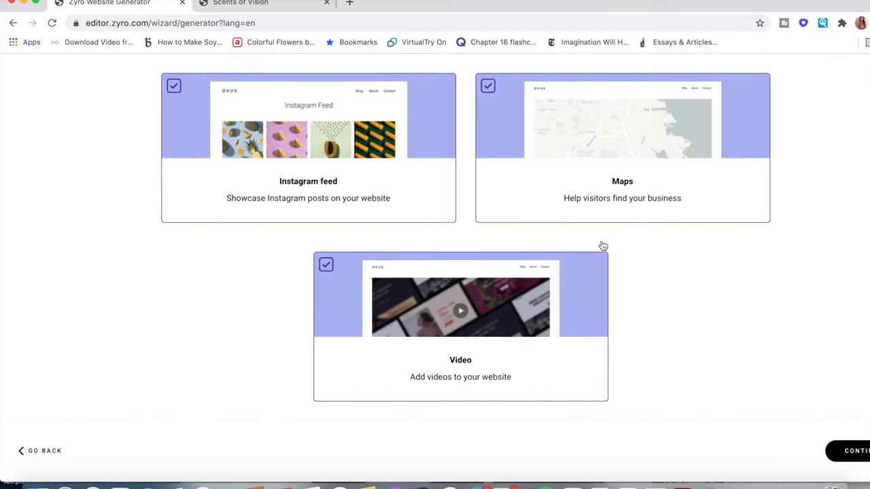
{"action": "scroll", "scroll_direction": "up", "scroll_amount": 3}
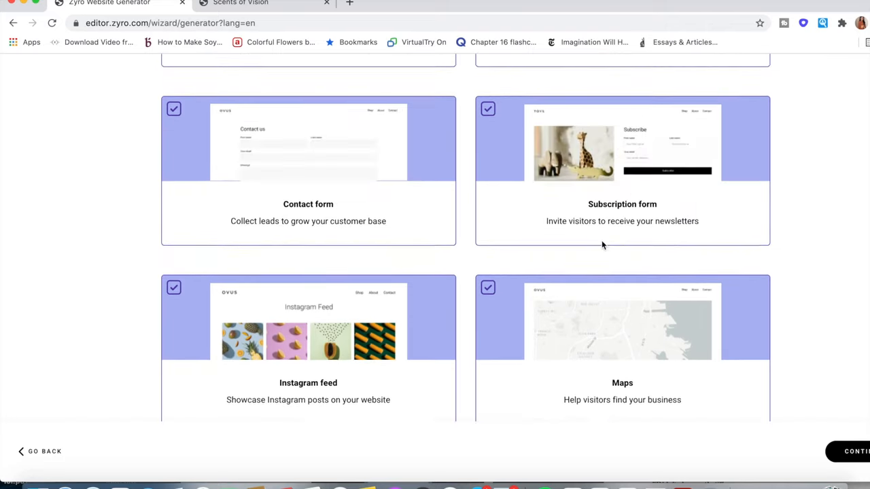
{"action": "scroll", "scroll_direction": "down", "scroll_amount": 3}
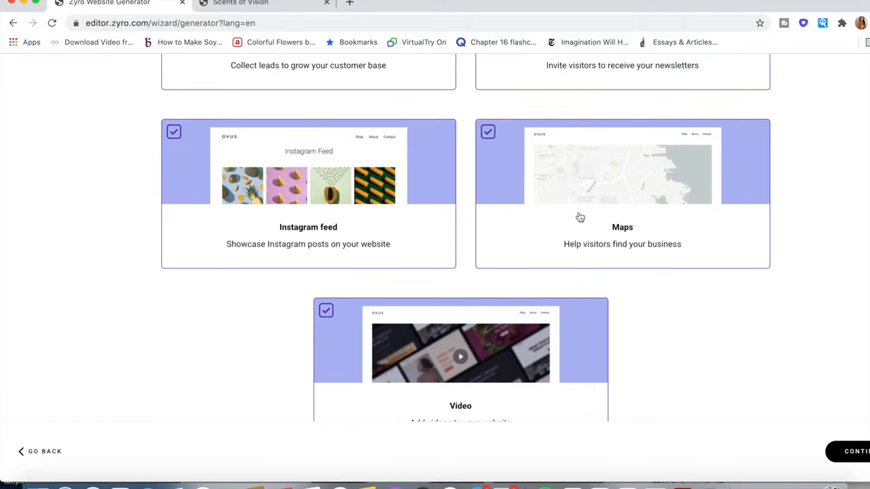
{"action": "scroll", "scroll_direction": "down", "scroll_amount": 3}
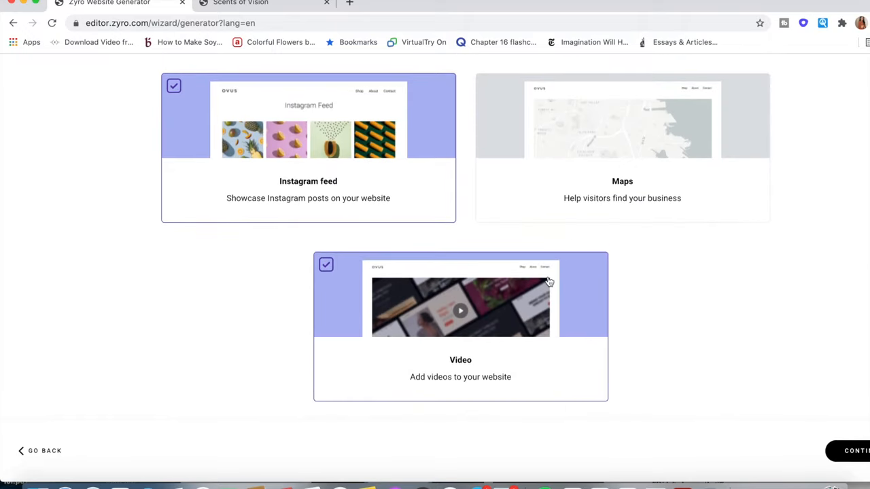
{"action": "scroll", "scroll_direction": "up", "scroll_amount": 3}
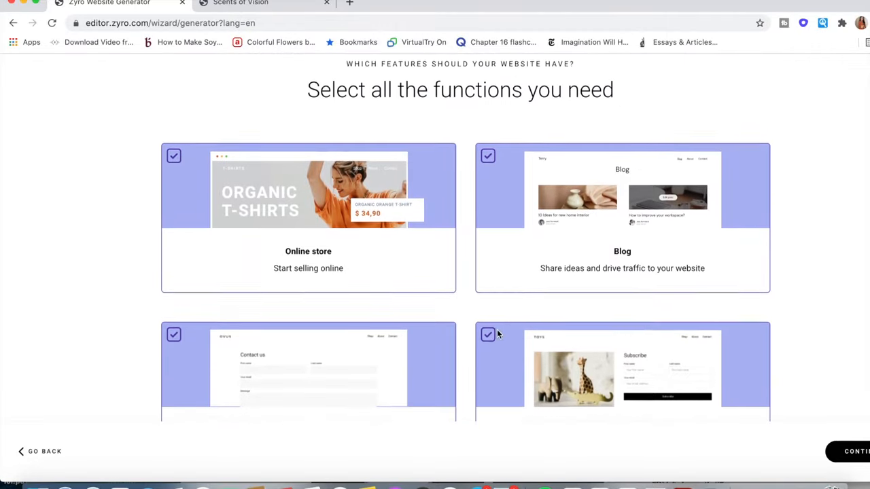
{"action": "scroll", "scroll_direction": "down", "scroll_amount": 3}
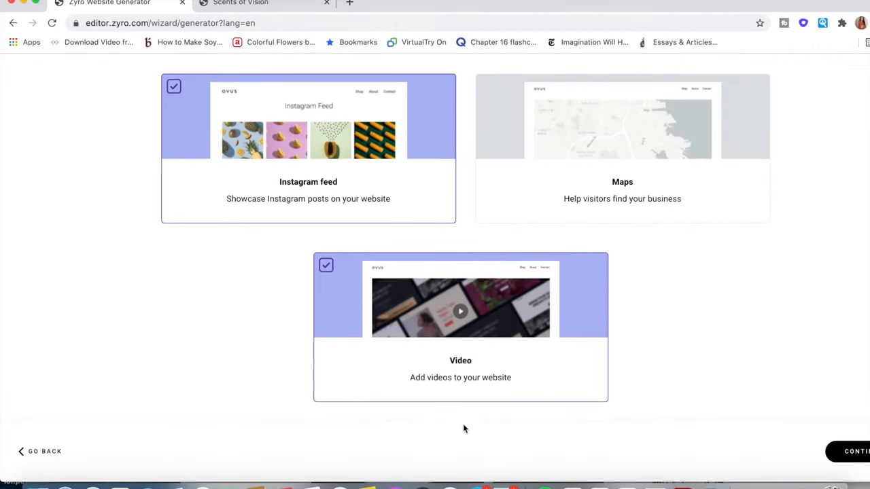
{"action": "mouse_move", "coordinate": [750, 447]}
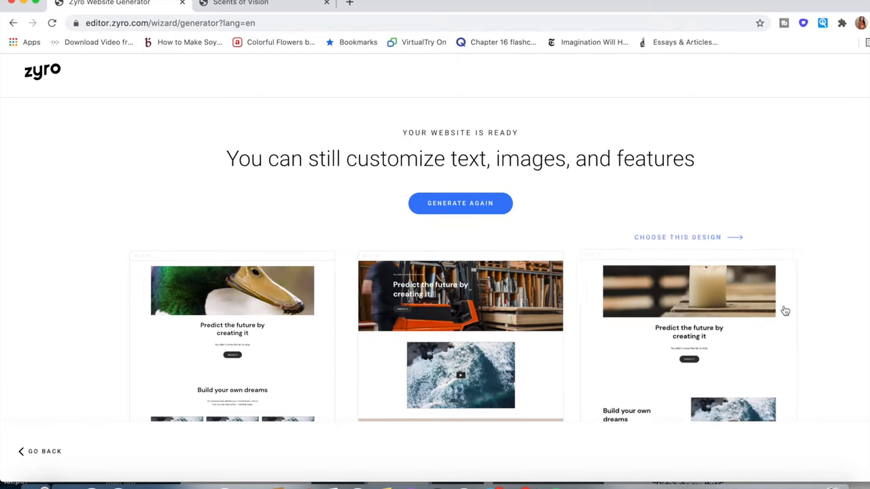
Step: Compare the three generated previews and choose the middle forklift design for editing
{"action": "scroll", "scroll_direction": "down", "scroll_amount": 3}
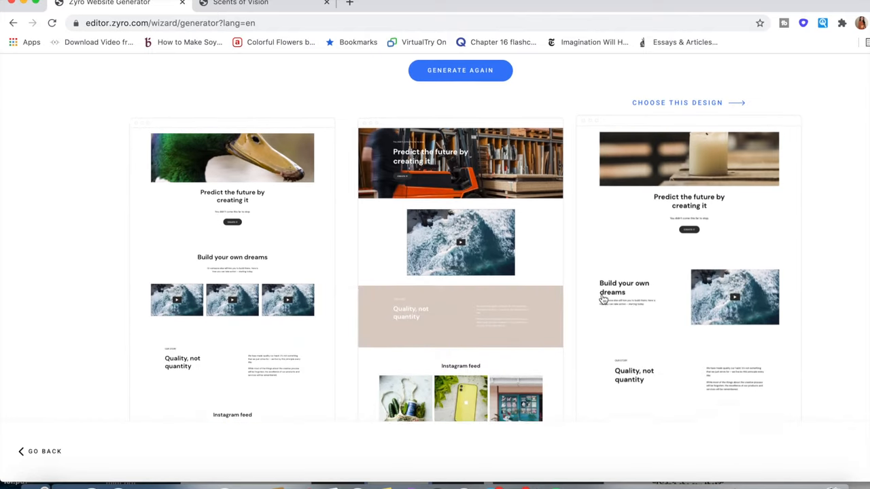
{"action": "scroll", "scroll_direction": "up", "scroll_amount": 3}
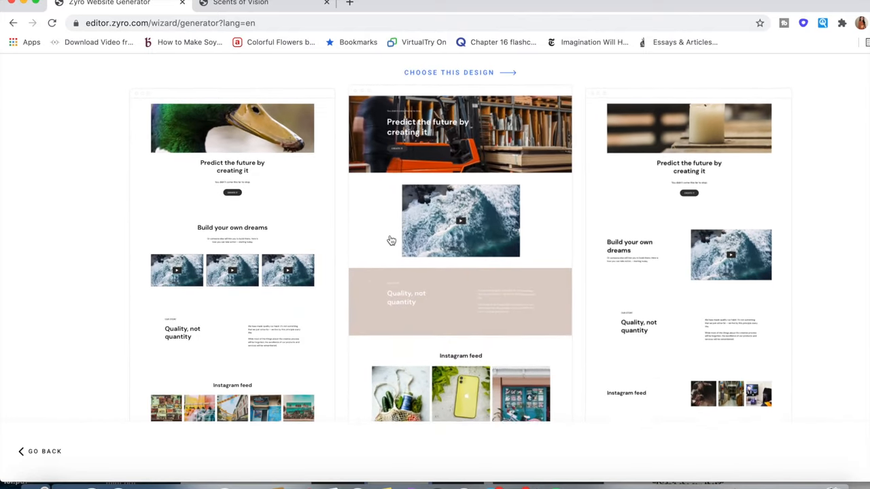
{"action": "scroll", "scroll_direction": "down", "scroll_amount": 3}
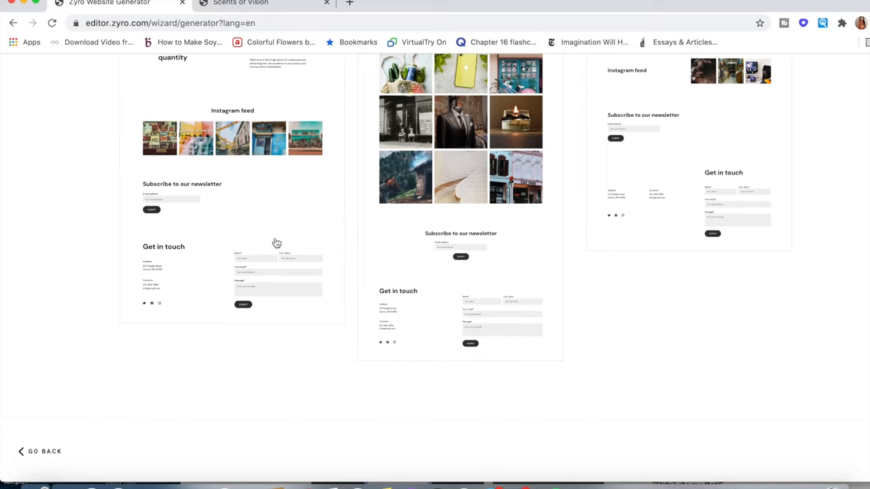
{"action": "scroll", "scroll_direction": "up", "scroll_amount": 3}
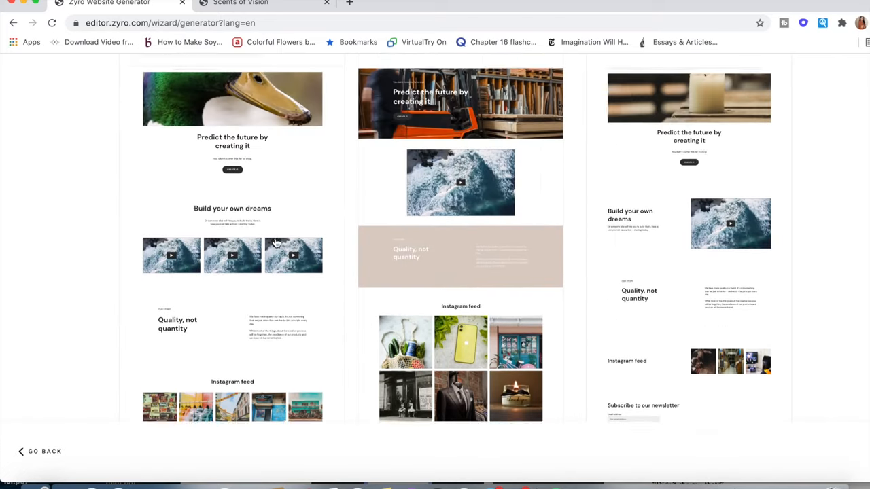
{"action": "scroll", "scroll_direction": "down", "scroll_amount": 3}
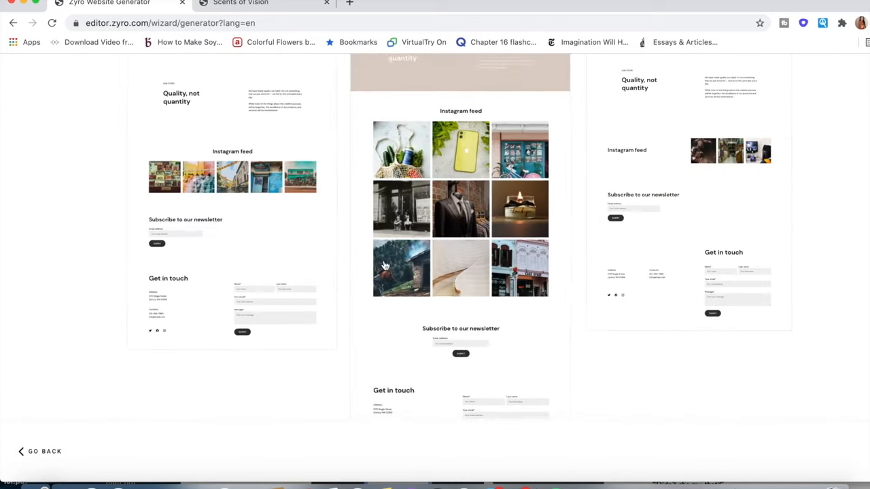
{"action": "scroll", "scroll_direction": "up", "scroll_amount": 3}
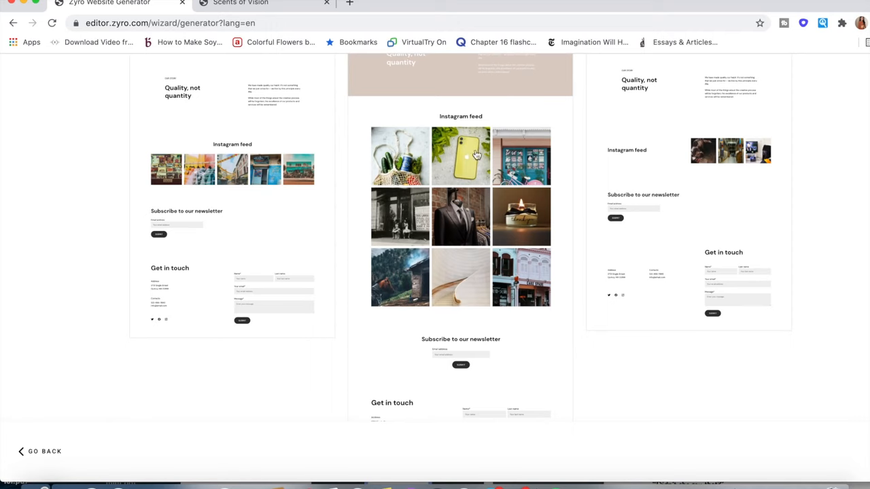
{"action": "scroll", "scroll_direction": "up", "scroll_amount": 3}
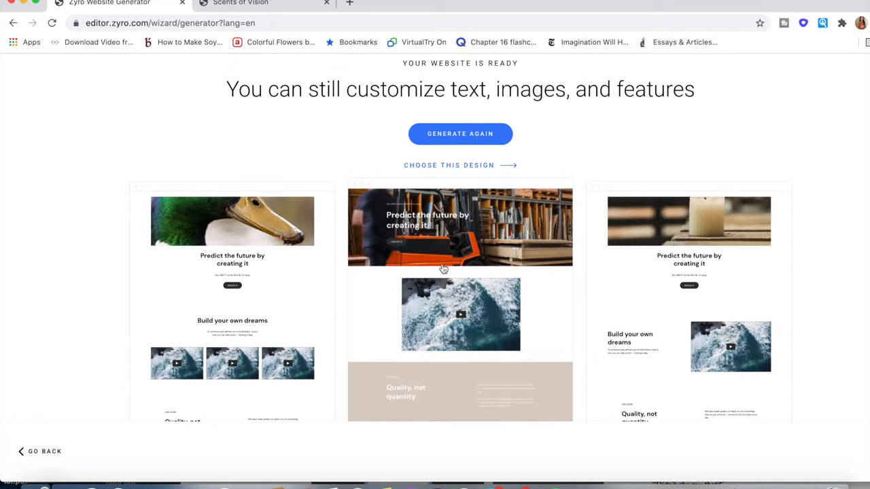
{"action": "mouse_move", "coordinate": [461, 158]}
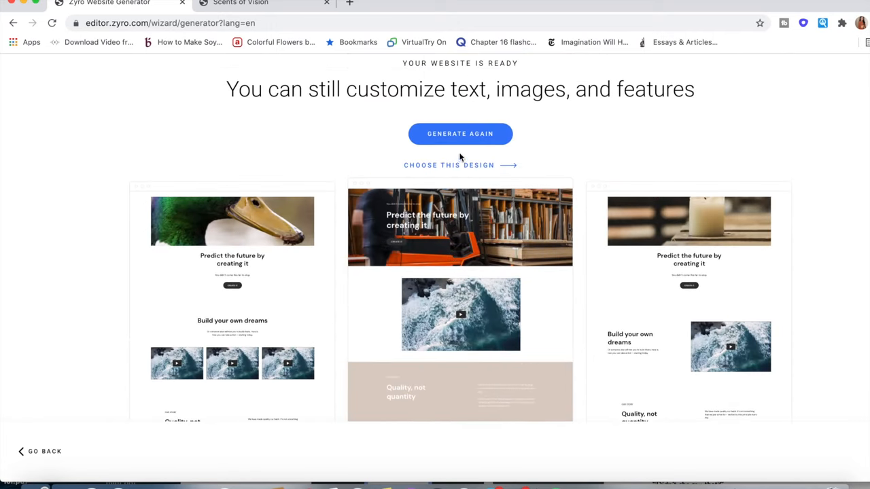
{"action": "scroll", "scroll_direction": "up", "scroll_amount": 3}
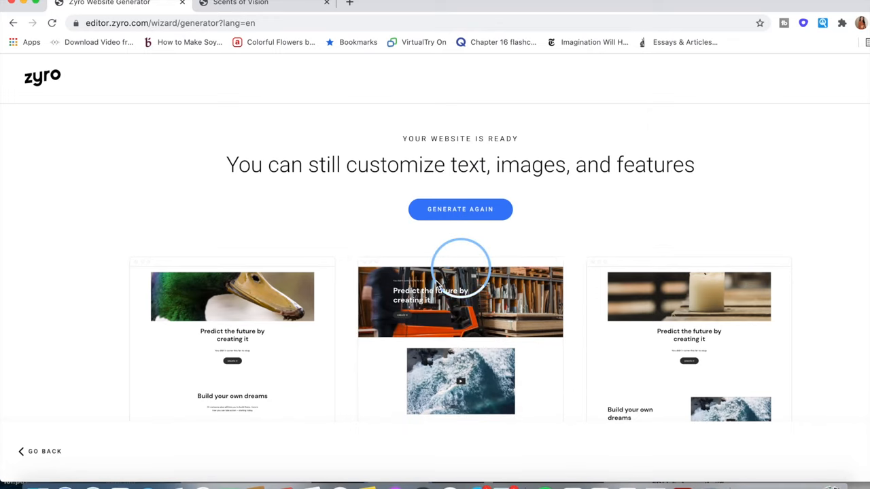
{"action": "left_click", "coordinate": [460, 302]}
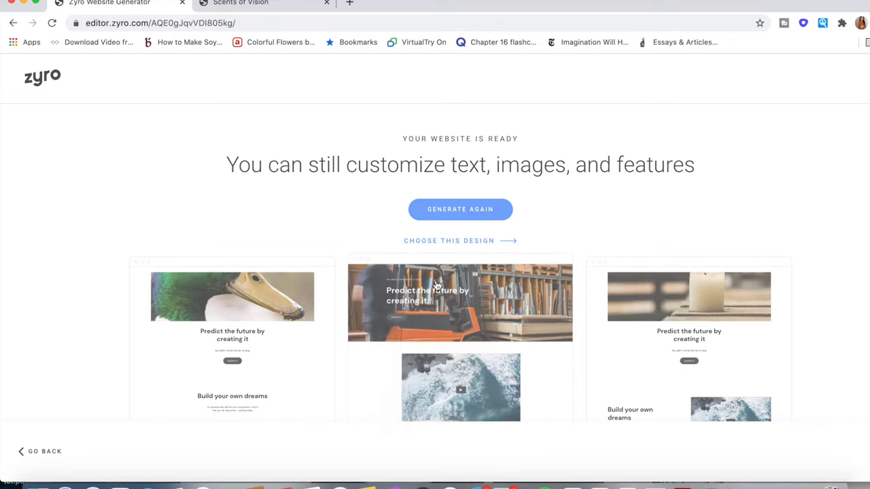
{"action": "left_click", "coordinate": [449, 241]}
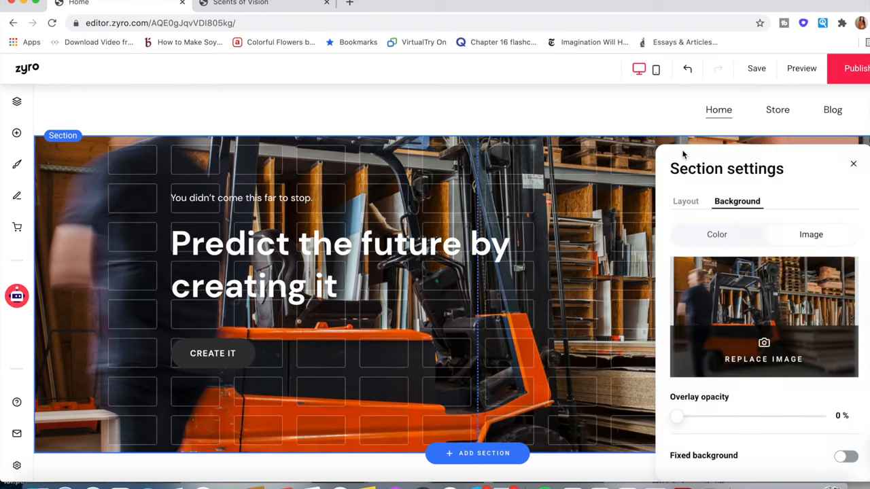
Step: Select the forklift hero heading, then glance at the Scents of Vision store
{"action": "scroll", "scroll_direction": "down", "scroll_amount": 3}
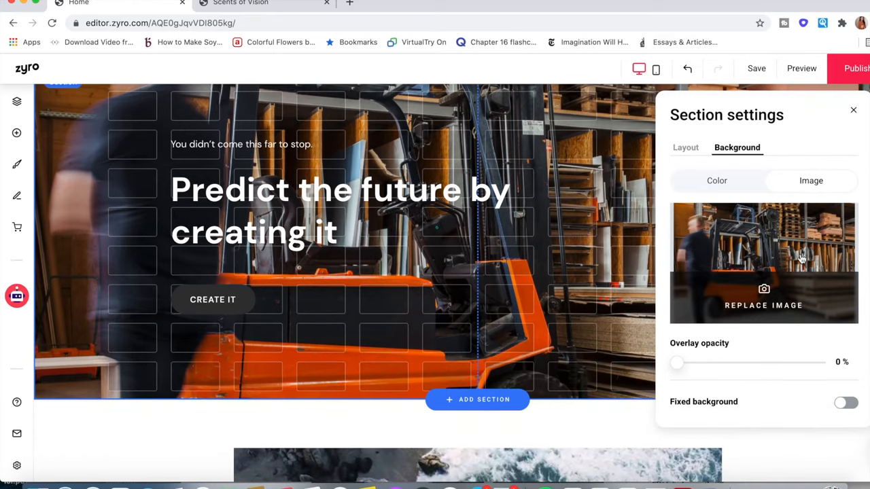
{"action": "mouse_move", "coordinate": [806, 192]}
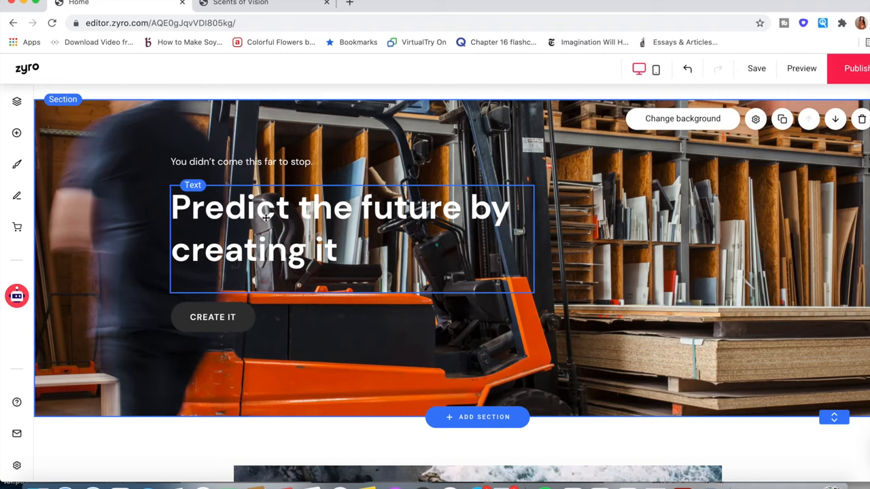
{"action": "mouse_move", "coordinate": [340, 258]}
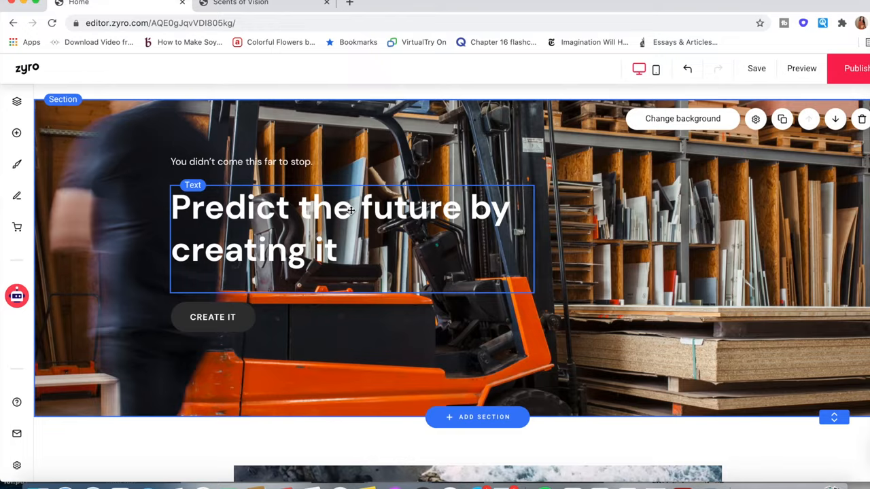
{"action": "scroll", "scroll_direction": "down", "scroll_amount": 3}
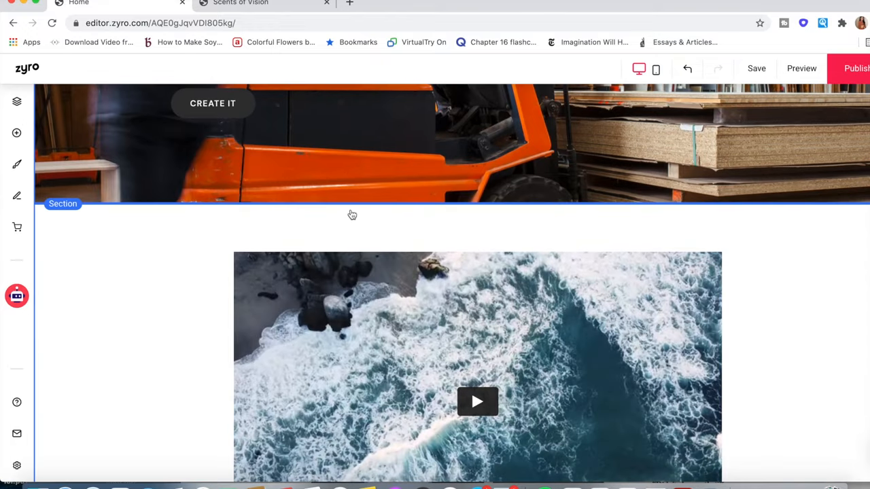
{"action": "scroll", "scroll_direction": "up", "scroll_amount": 3}
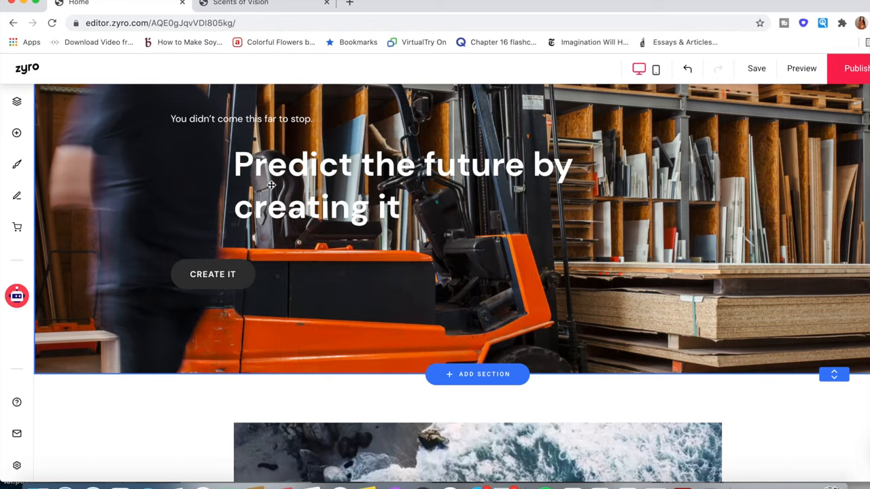
{"action": "left_click", "coordinate": [401, 184]}
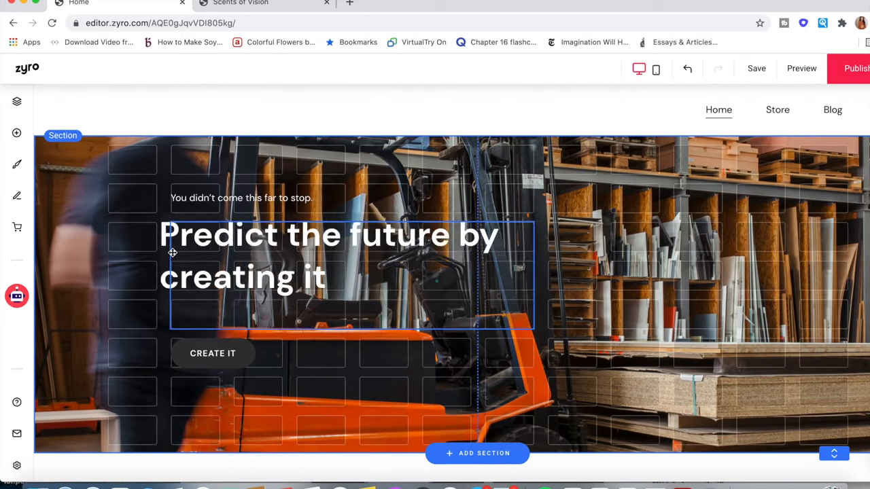
{"action": "left_click", "coordinate": [330, 255]}
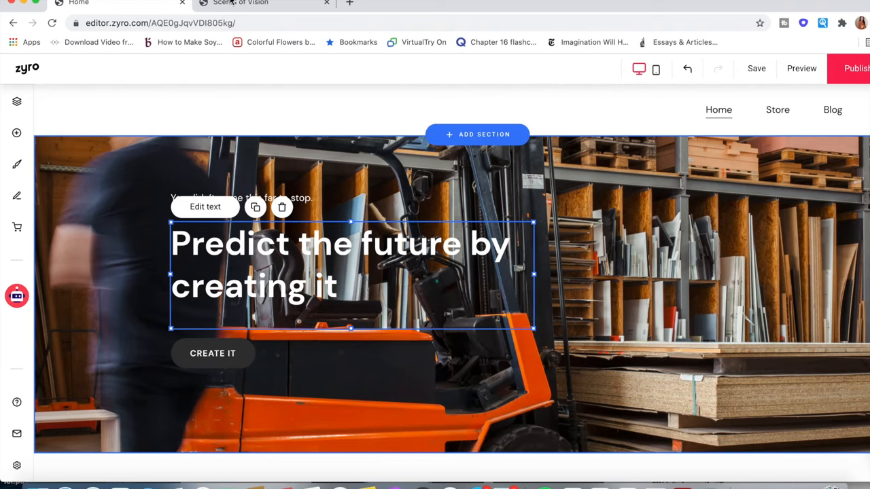
{"action": "left_click", "coordinate": [265, 4]}
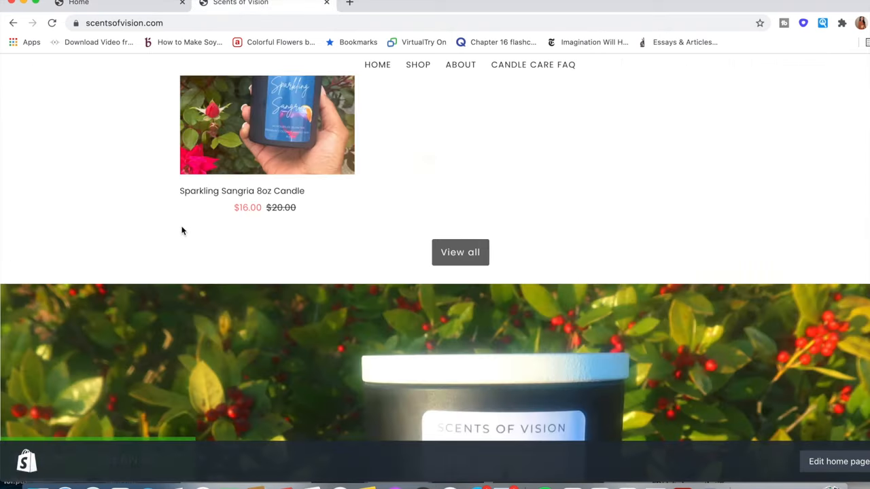
{"action": "scroll", "scroll_direction": "up", "scroll_amount": 3}
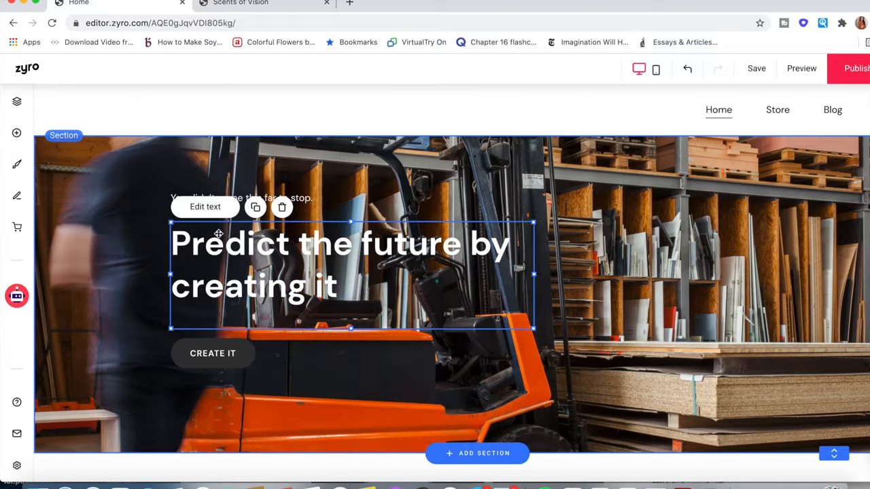
{"action": "scroll", "scroll_direction": "down", "scroll_amount": 3}
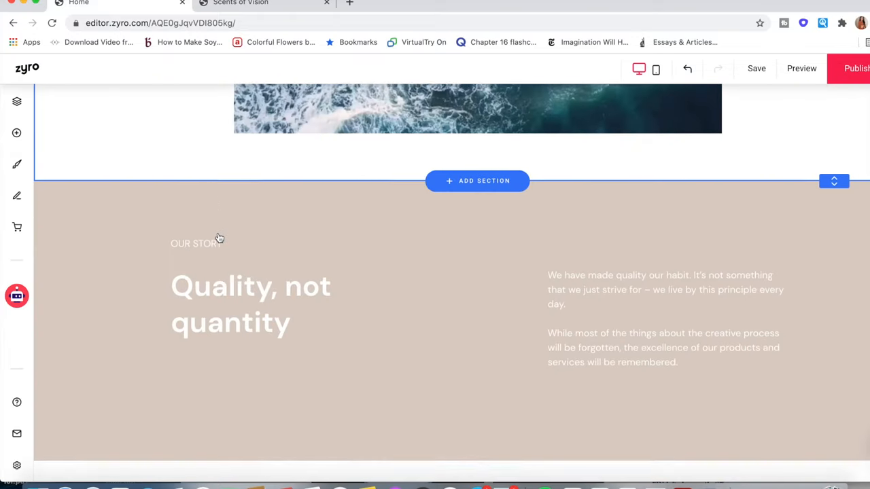
{"action": "scroll", "scroll_direction": "down", "scroll_amount": 3}
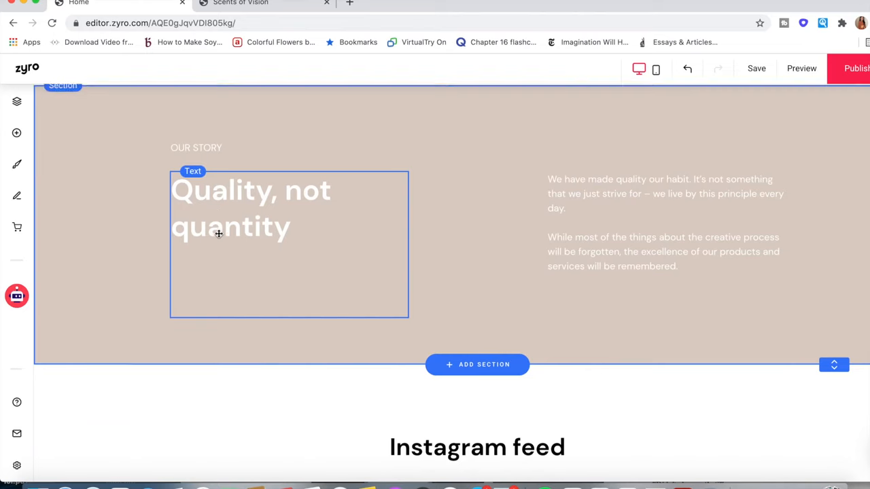
{"action": "scroll", "scroll_direction": "down", "scroll_amount": 3}
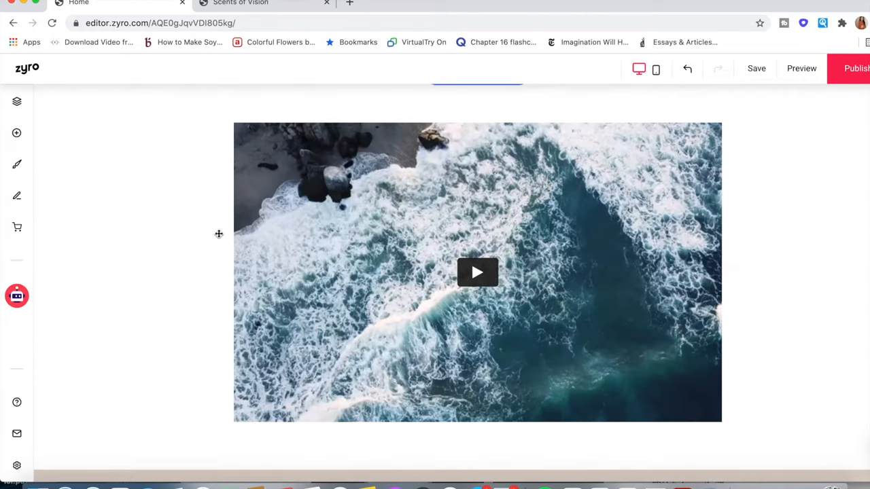
{"action": "scroll", "scroll_direction": "down", "scroll_amount": 3}
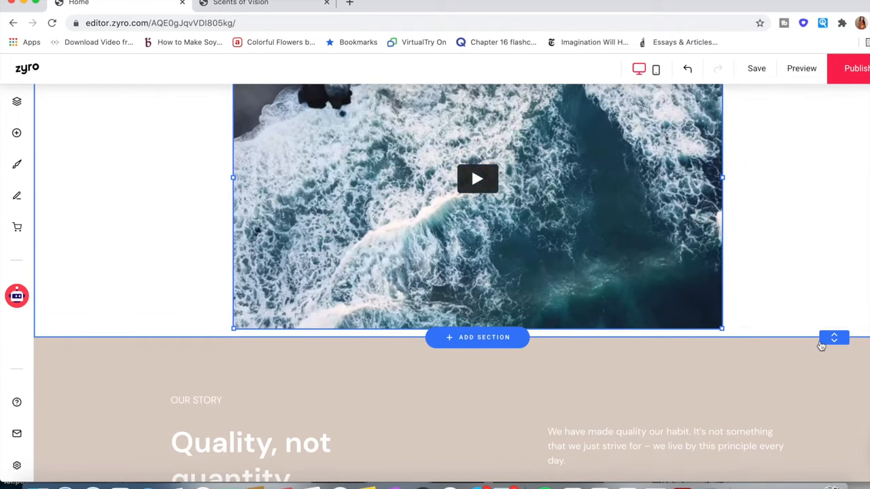
{"action": "mouse_move", "coordinate": [834, 339]}
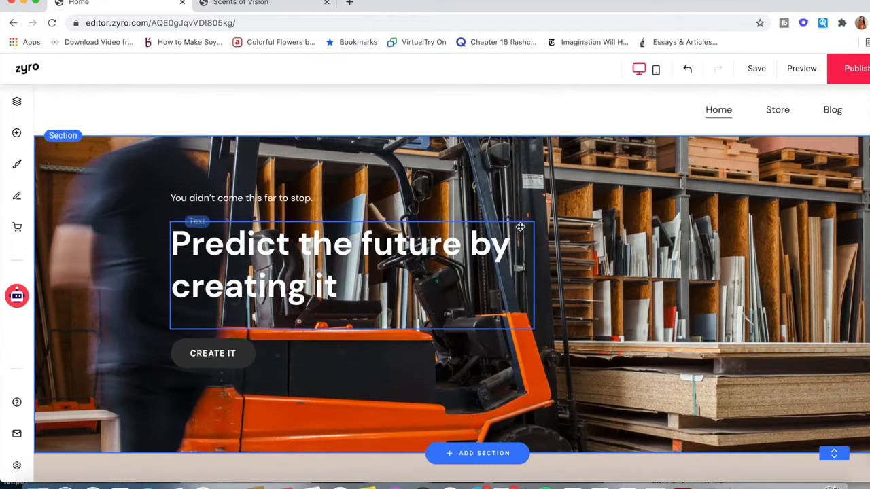
{"action": "mouse_move", "coordinate": [16, 164]}
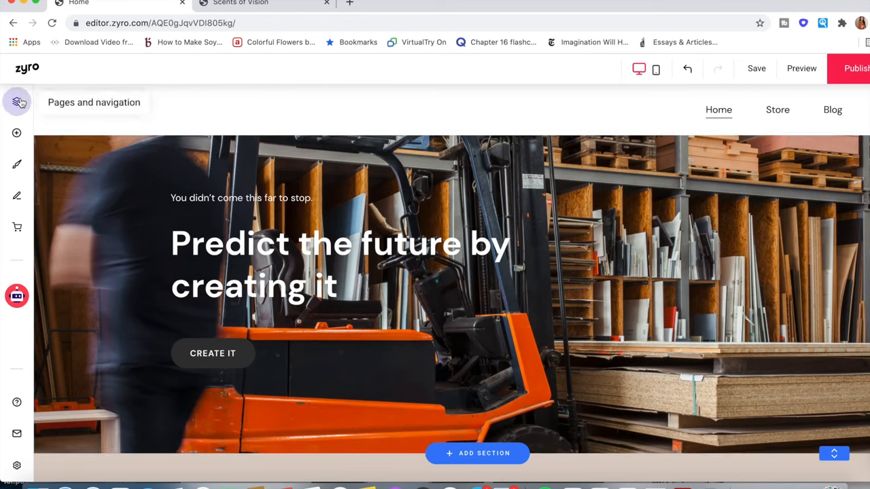
{"action": "left_click", "coordinate": [16, 102]}
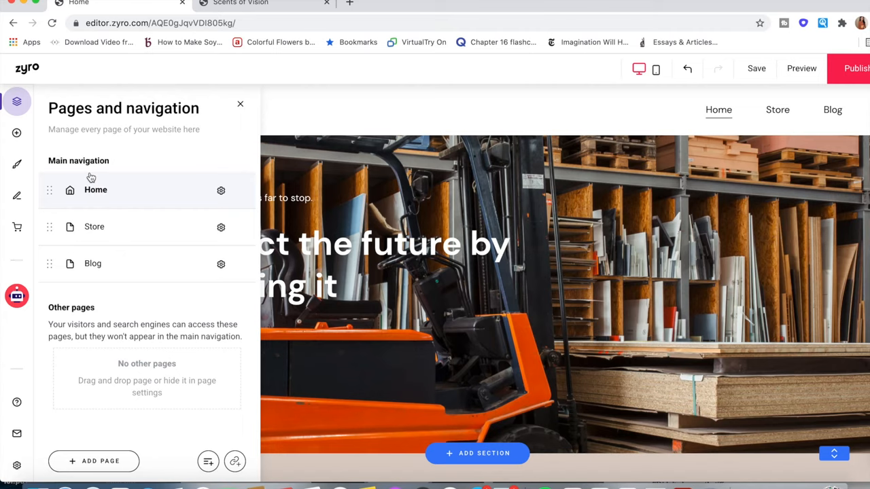
{"action": "mouse_move", "coordinate": [97, 188]}
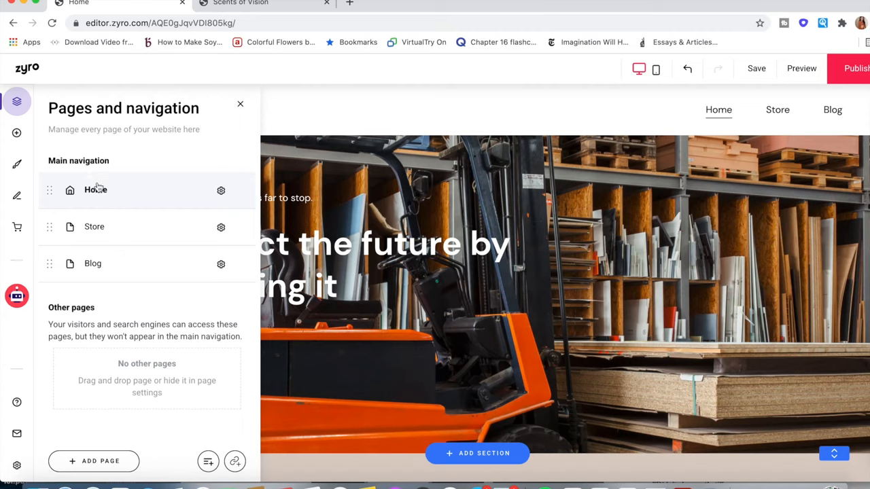
{"action": "mouse_move", "coordinate": [98, 187]}
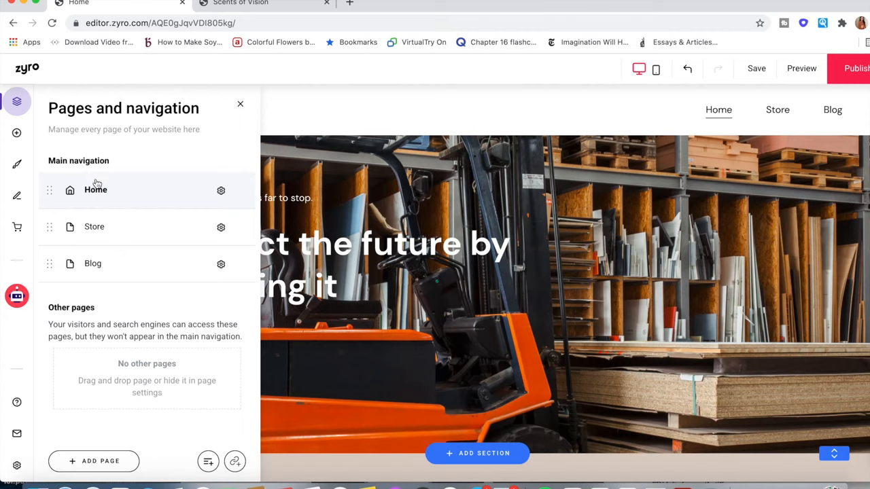
{"action": "mouse_move", "coordinate": [100, 303]}
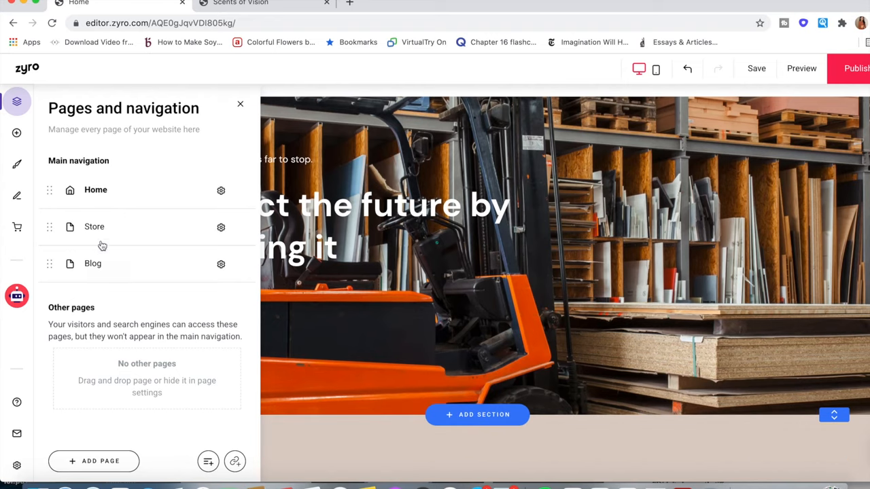
{"action": "mouse_move", "coordinate": [17, 133]}
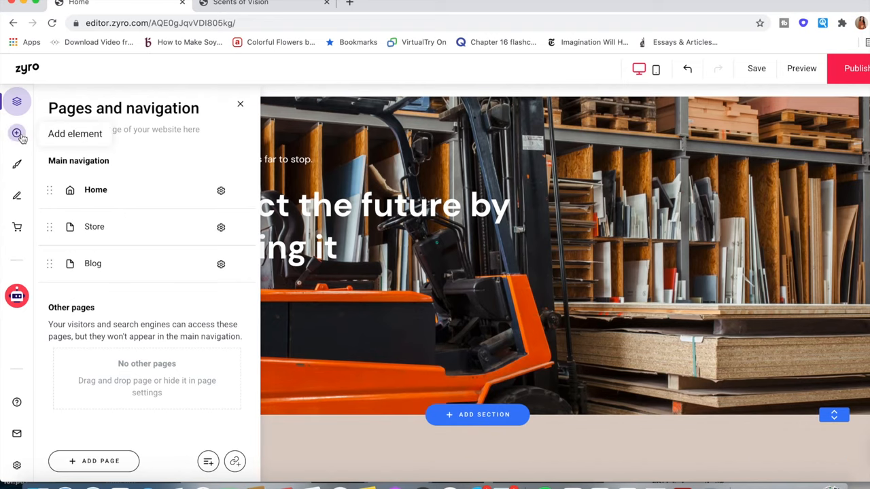
{"action": "mouse_move", "coordinate": [17, 134]}
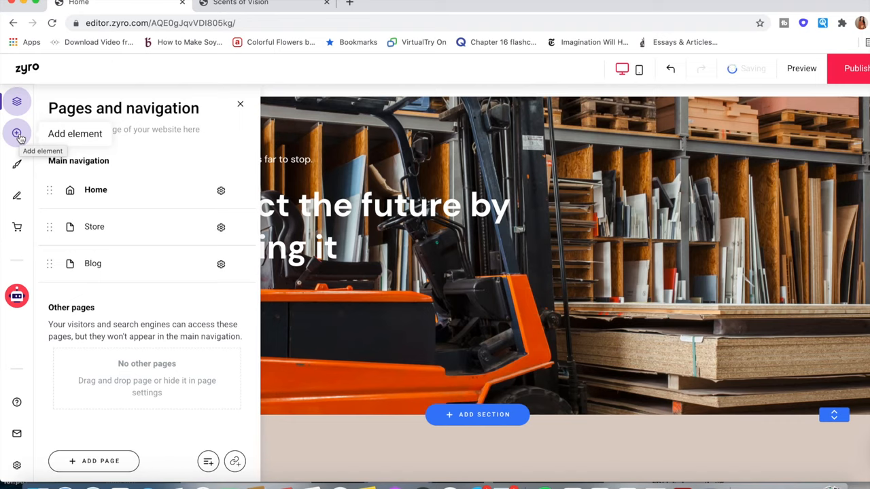
Step: Browse the Add elements grid, then scroll down to the Instagram feed photo grid
{"action": "left_click", "coordinate": [17, 133]}
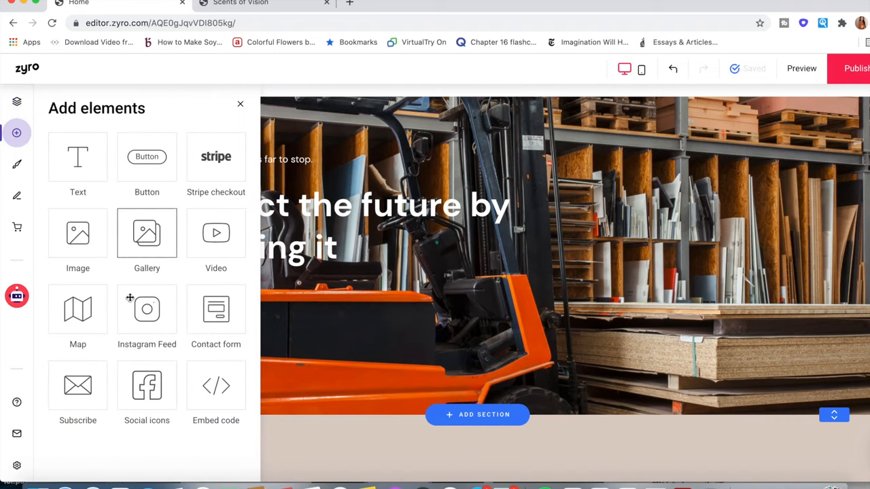
{"action": "scroll", "scroll_direction": "down", "scroll_amount": 3}
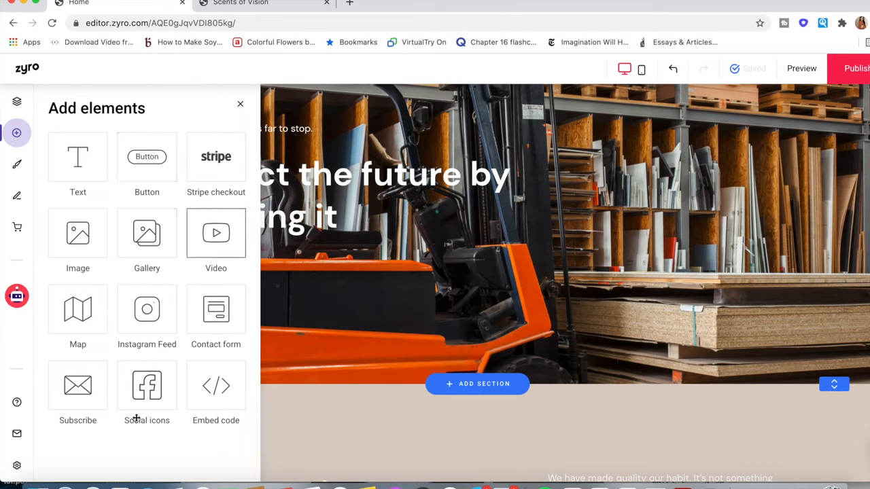
{"action": "mouse_move", "coordinate": [149, 338]}
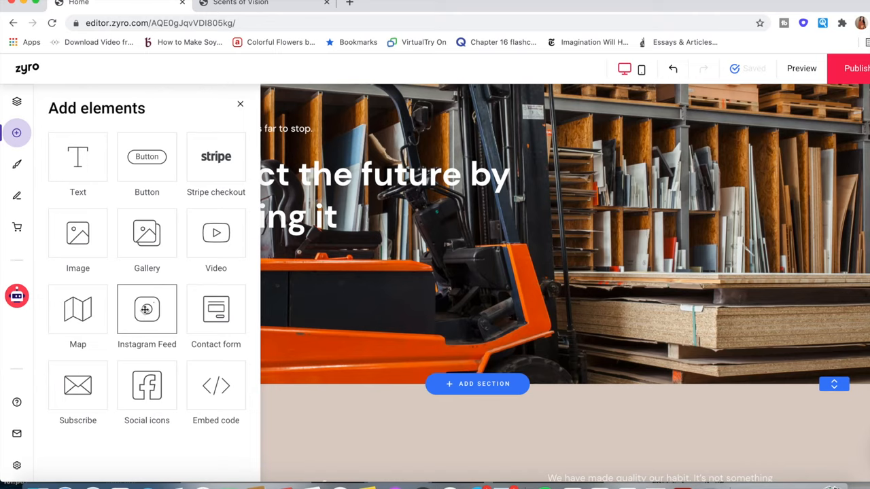
{"action": "scroll", "scroll_direction": "down", "scroll_amount": 3}
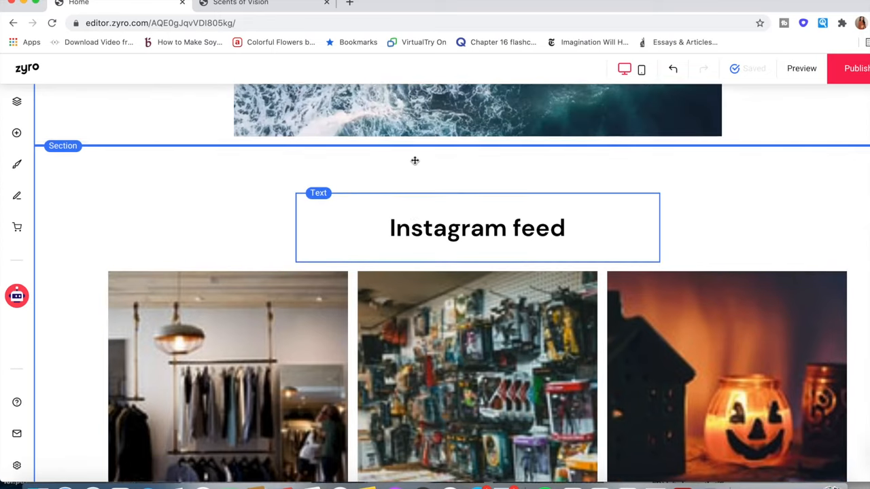
{"action": "scroll", "scroll_direction": "down", "scroll_amount": 3}
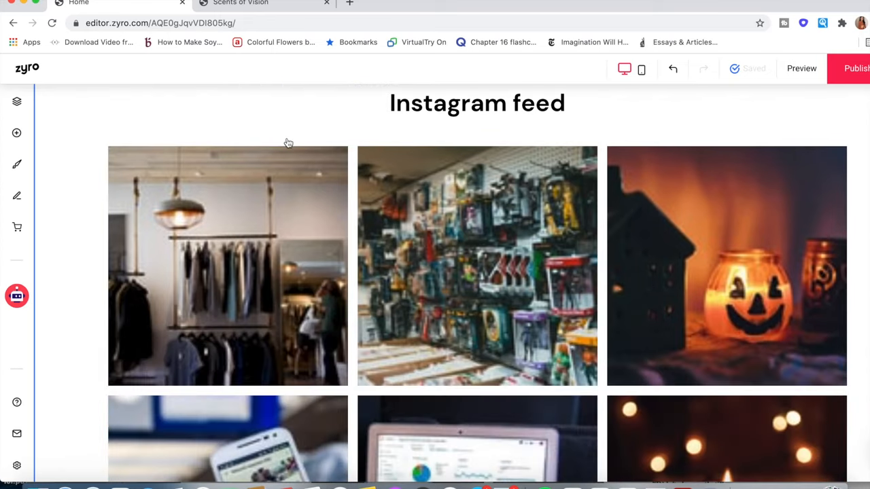
{"action": "mouse_move", "coordinate": [73, 116]}
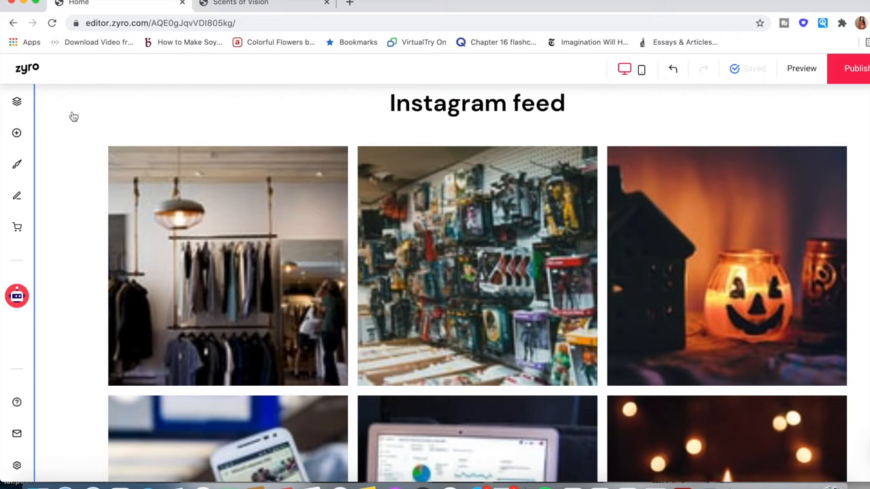
{"action": "mouse_move", "coordinate": [16, 164]}
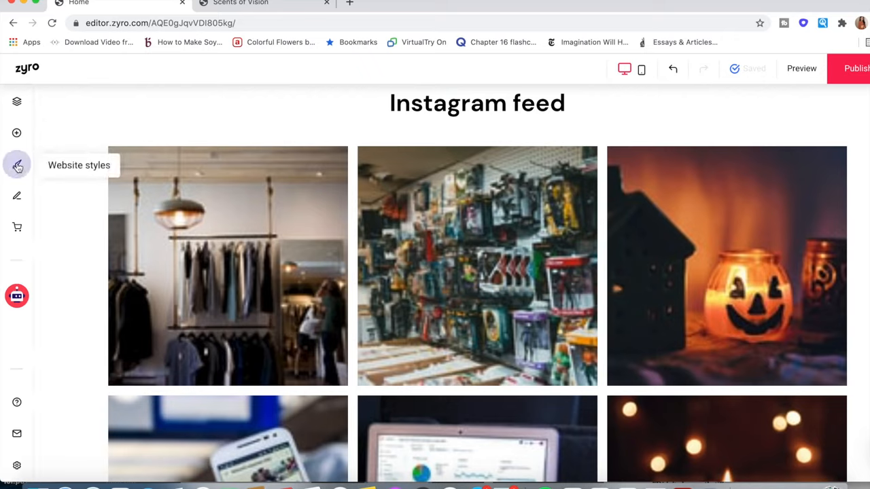
Step: Browse the Website styles colour palettes and open Global color styles for the current palette
{"action": "left_click", "coordinate": [17, 165]}
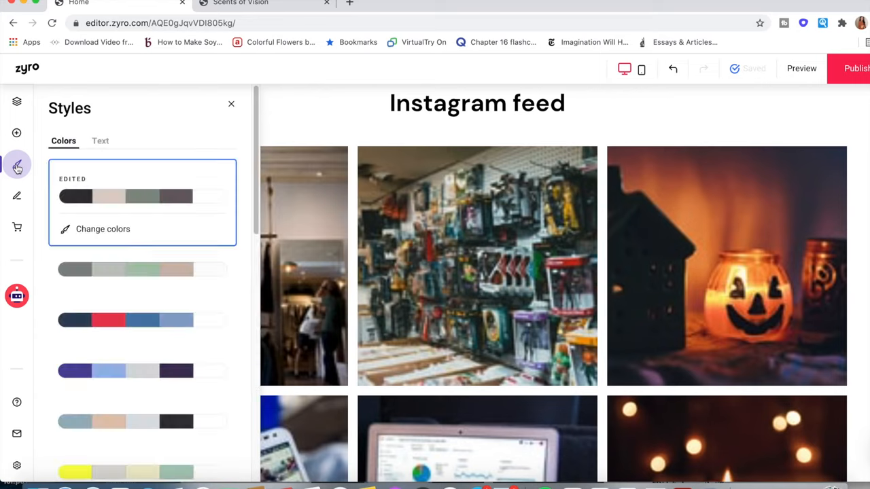
{"action": "scroll", "scroll_direction": "down", "scroll_amount": 3}
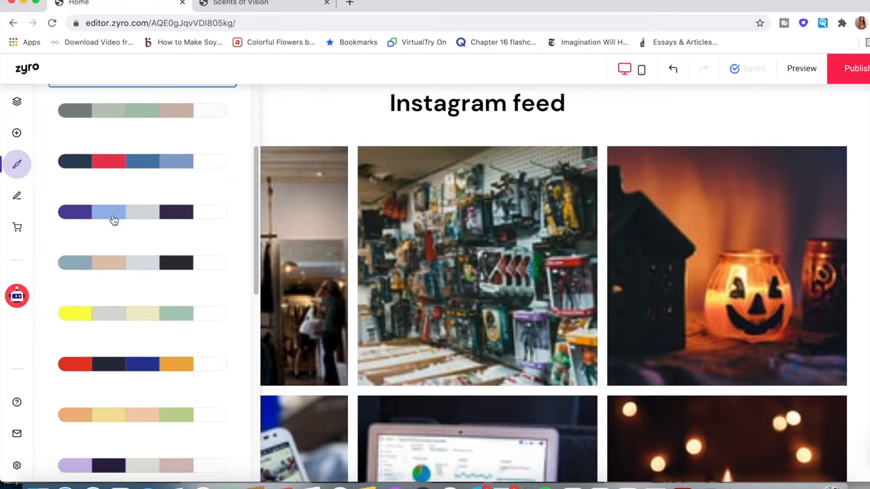
{"action": "scroll", "scroll_direction": "up", "scroll_amount": 3}
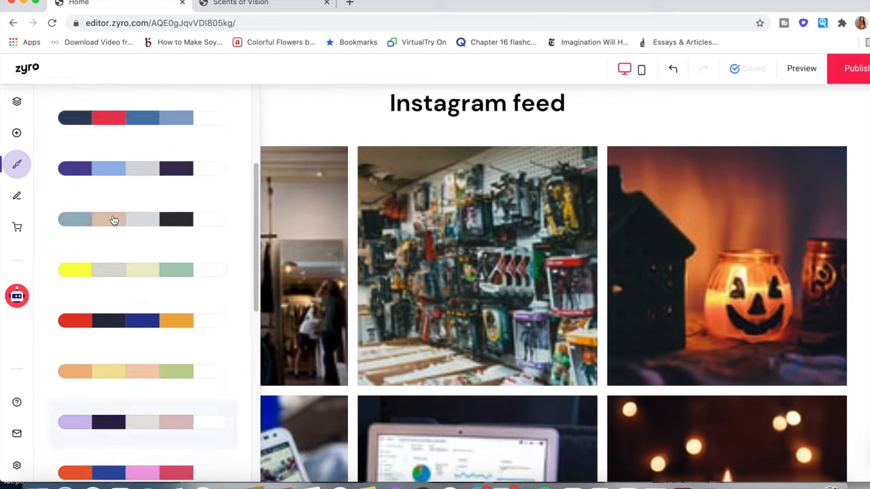
{"action": "scroll", "scroll_direction": "up", "scroll_amount": 3}
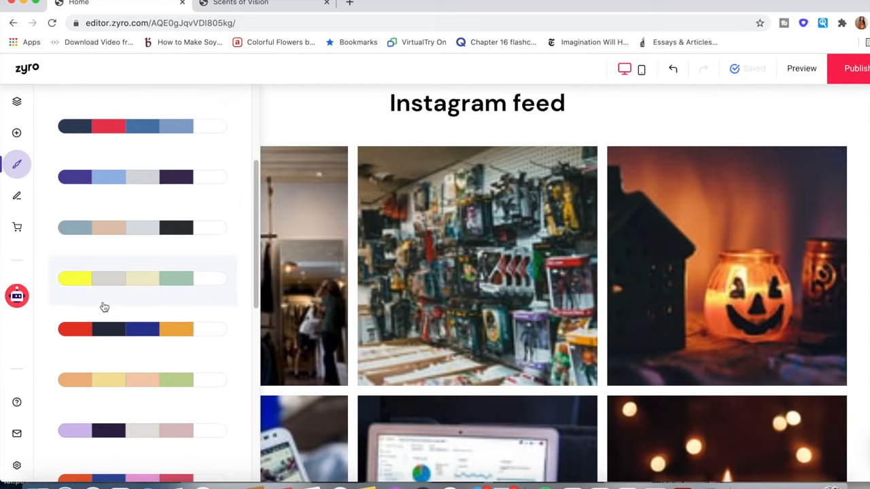
{"action": "scroll", "scroll_direction": "down", "scroll_amount": 3}
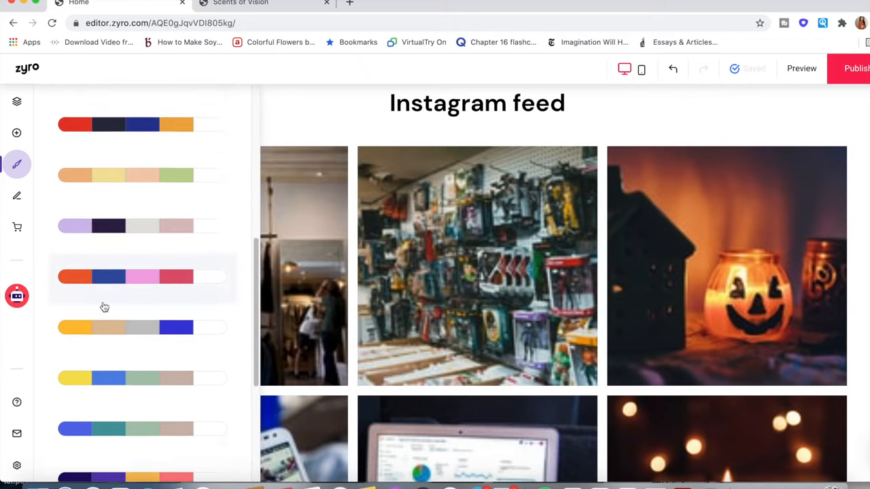
{"action": "scroll", "scroll_direction": "down", "scroll_amount": 3}
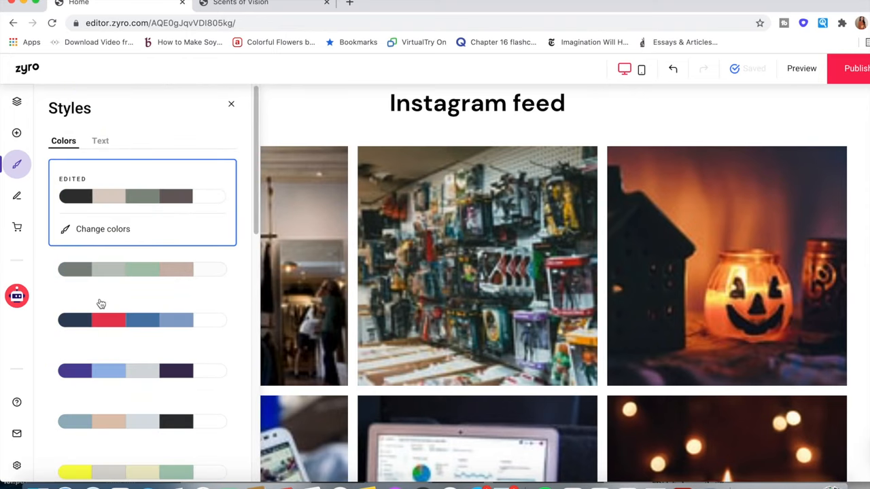
{"action": "scroll", "scroll_direction": "up", "scroll_amount": 3}
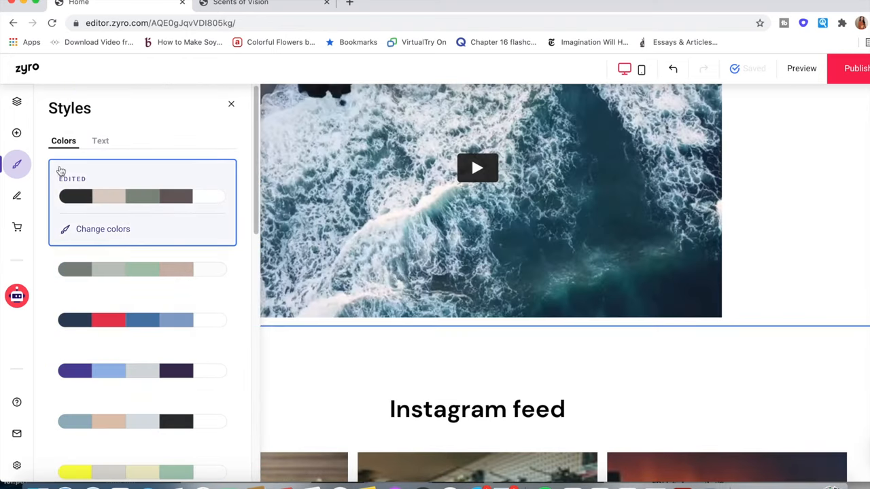
{"action": "left_click", "coordinate": [102, 228]}
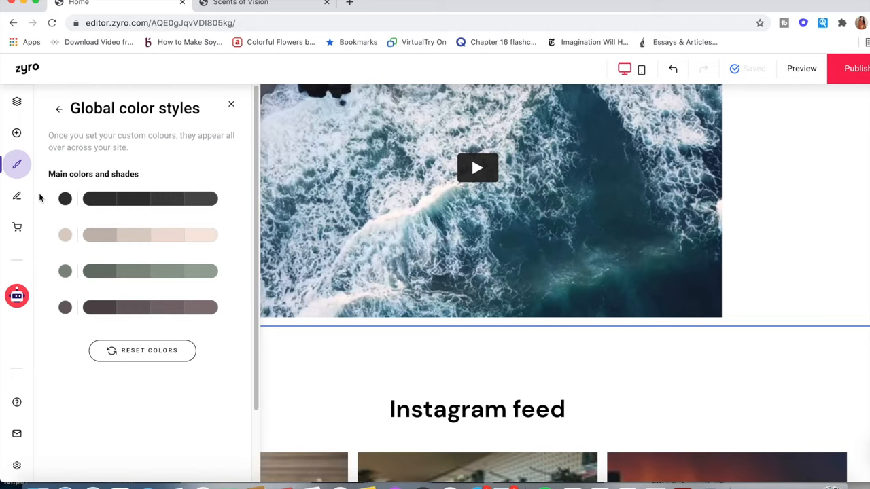
{"action": "mouse_move", "coordinate": [17, 196]}
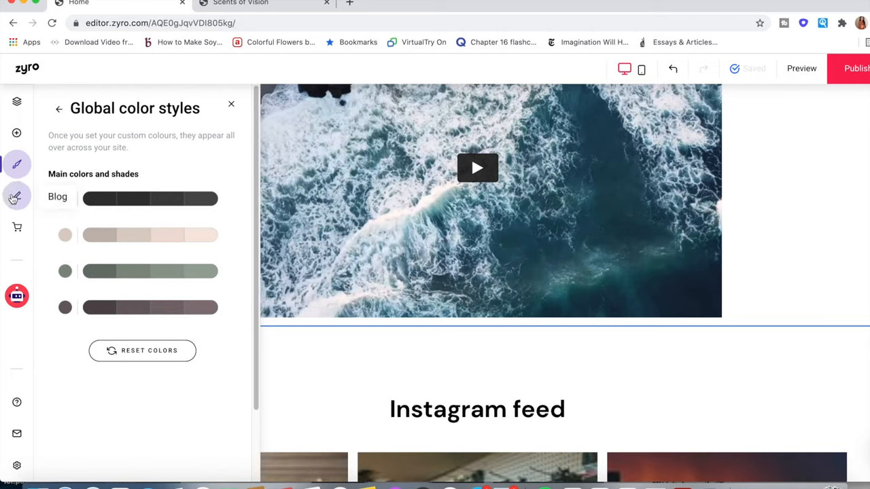
Step: Check the blog panel's two published posts, then open the Online store panel
{"action": "left_click", "coordinate": [16, 196]}
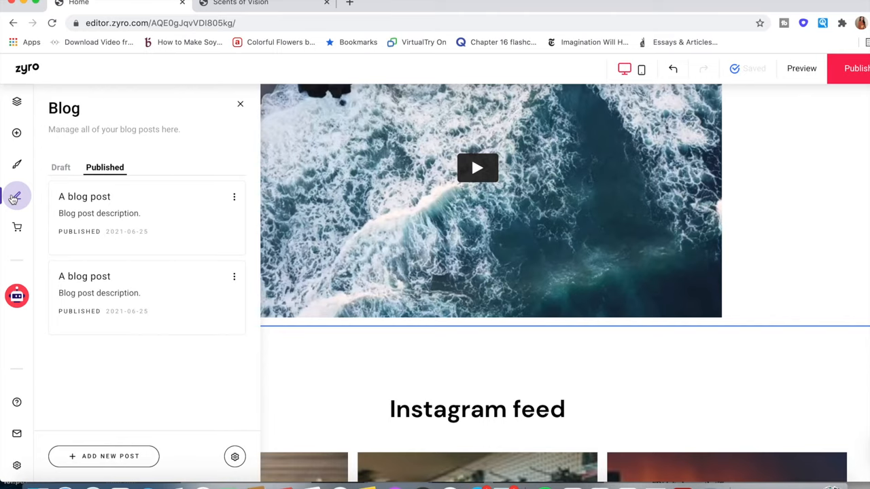
{"action": "mouse_move", "coordinate": [22, 245]}
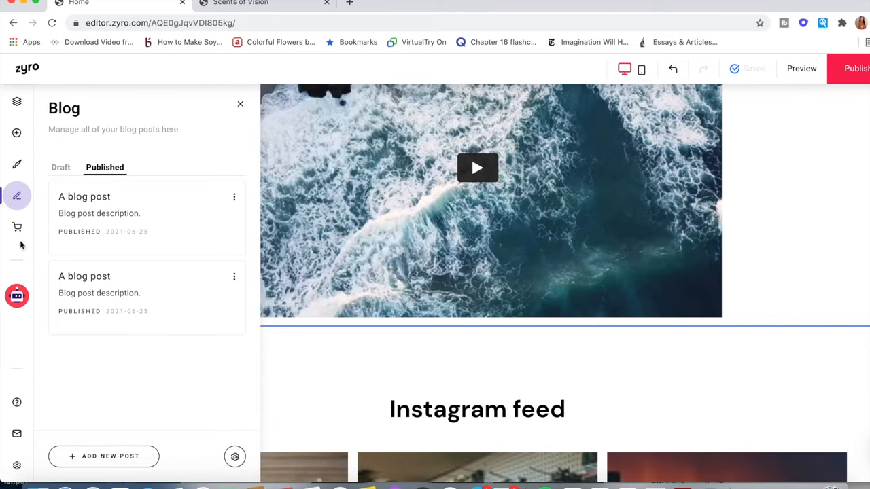
{"action": "left_click", "coordinate": [17, 227]}
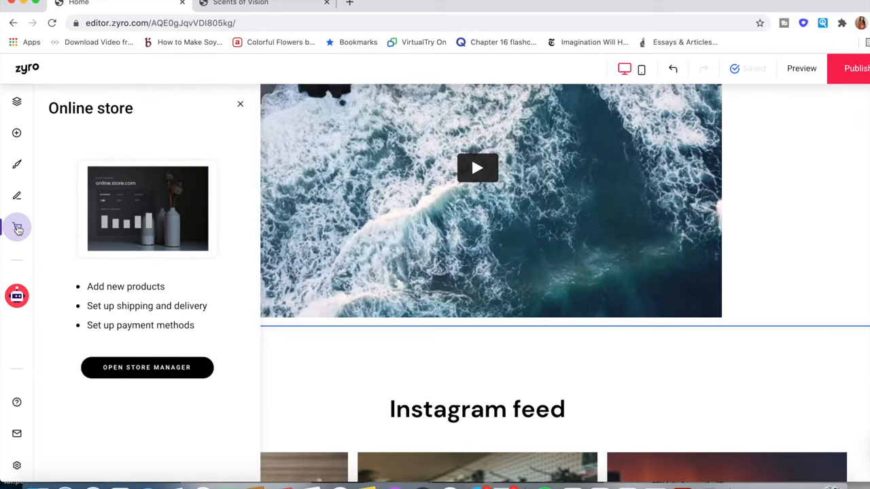
{"action": "mouse_move", "coordinate": [47, 354]}
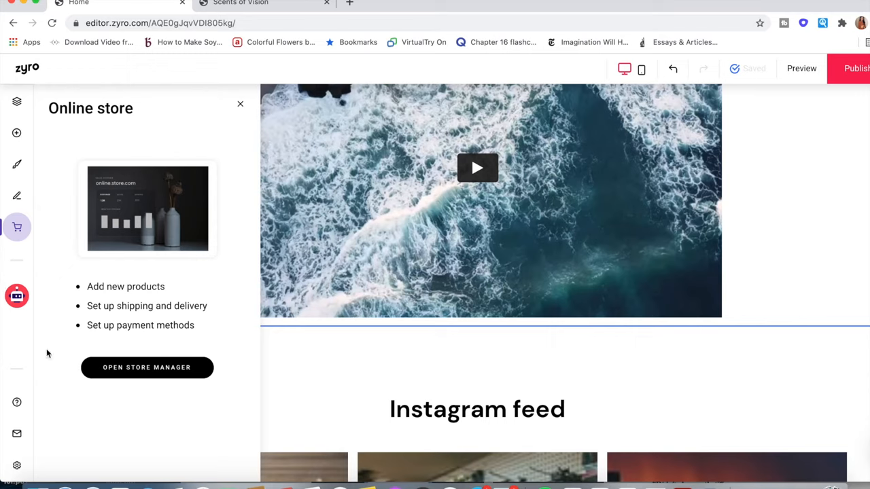
{"action": "mouse_move", "coordinate": [38, 384]}
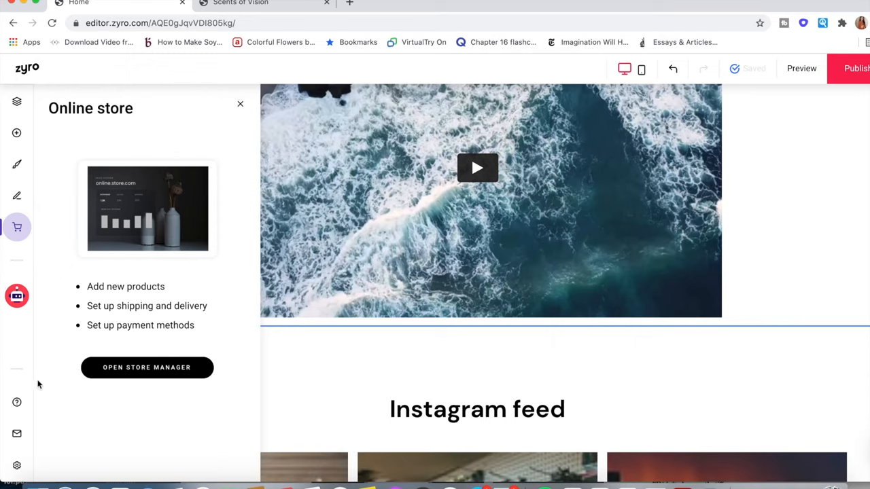
{"action": "mouse_move", "coordinate": [16, 403]}
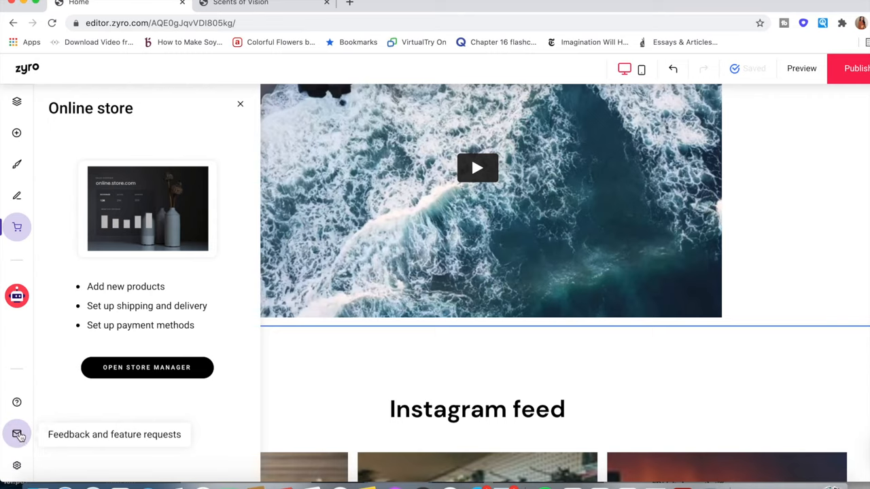
{"action": "mouse_move", "coordinate": [17, 435]}
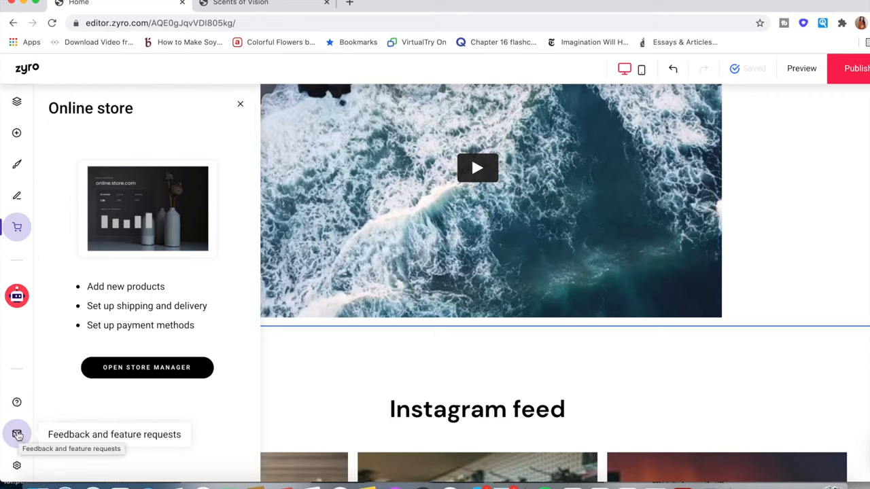
{"action": "mouse_move", "coordinate": [17, 465]}
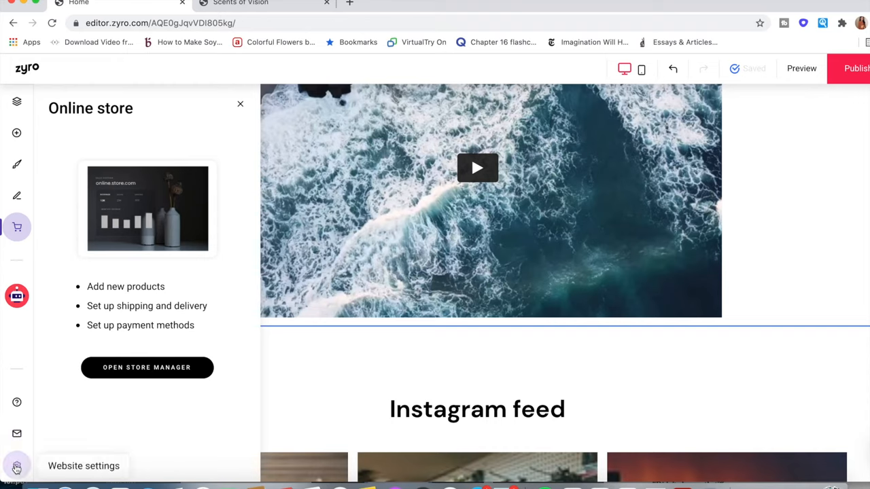
Step: Open Website settings and go to the SEO page listing Home, Blog and Store
{"action": "left_click", "coordinate": [16, 465]}
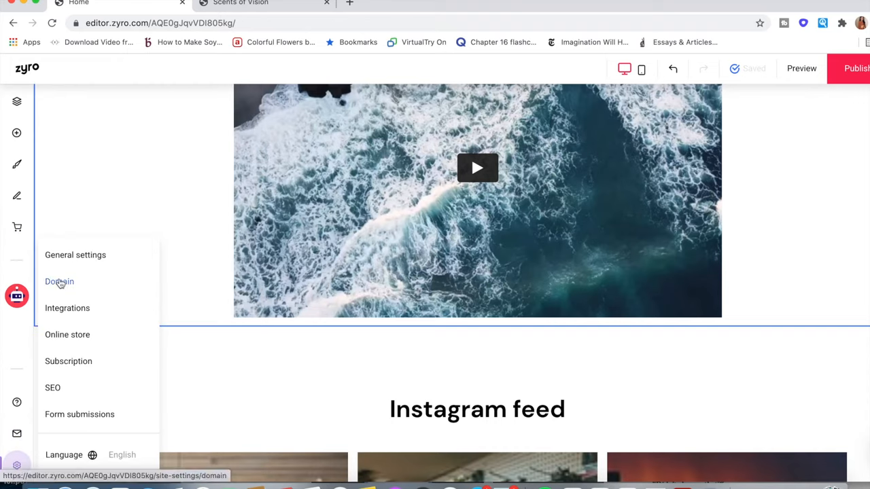
{"action": "mouse_move", "coordinate": [67, 308]}
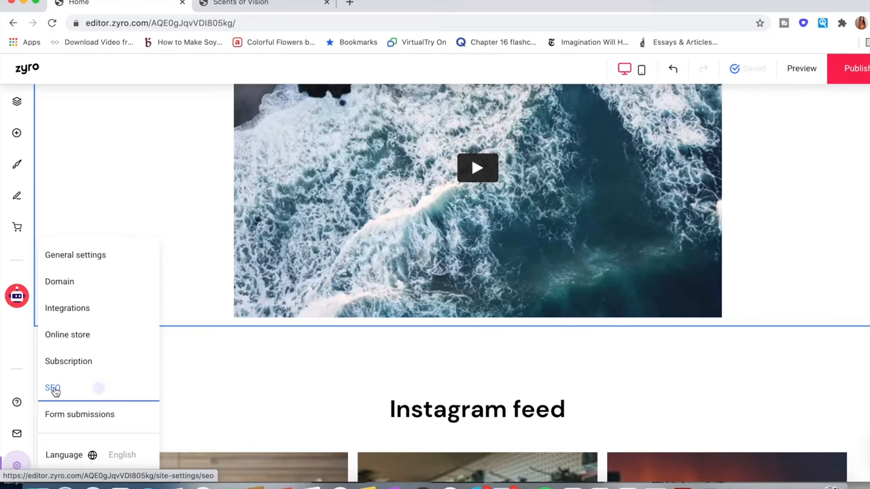
{"action": "left_click", "coordinate": [52, 388]}
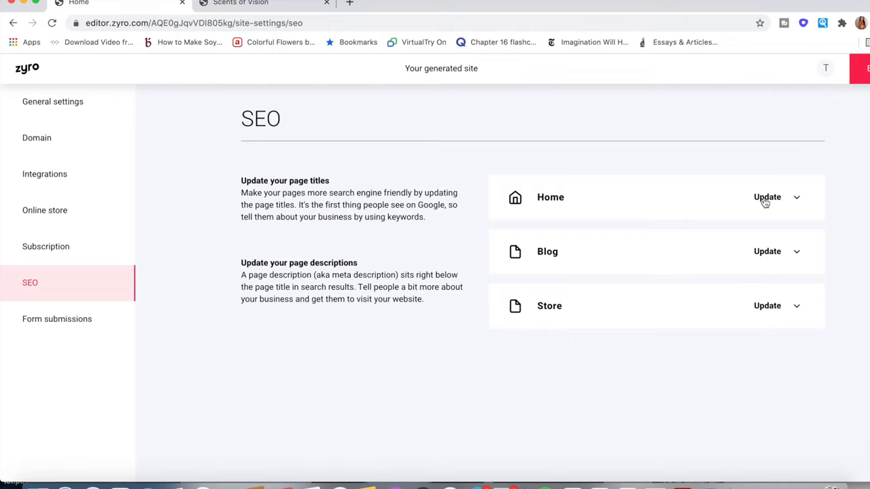
Step: Expand the Home page's title and description fields, then move to General settings
{"action": "left_click", "coordinate": [767, 197]}
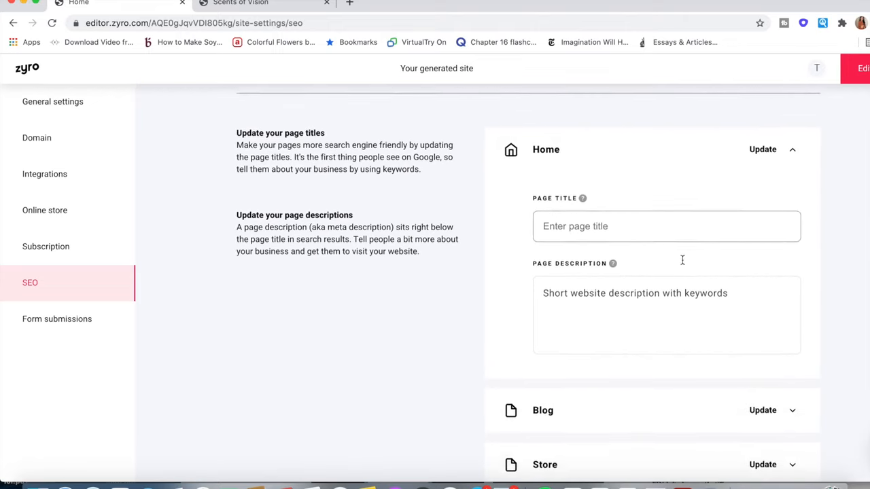
{"action": "left_click", "coordinate": [666, 312]}
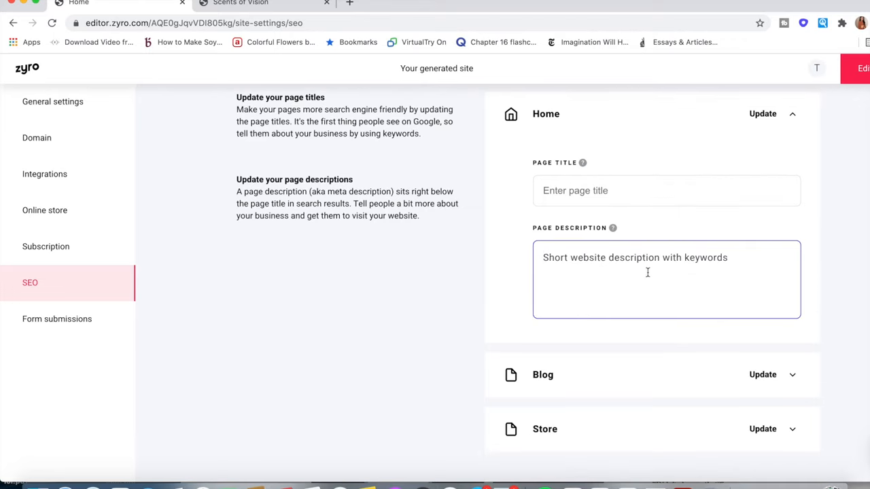
{"action": "scroll", "scroll_direction": "up", "scroll_amount": 3}
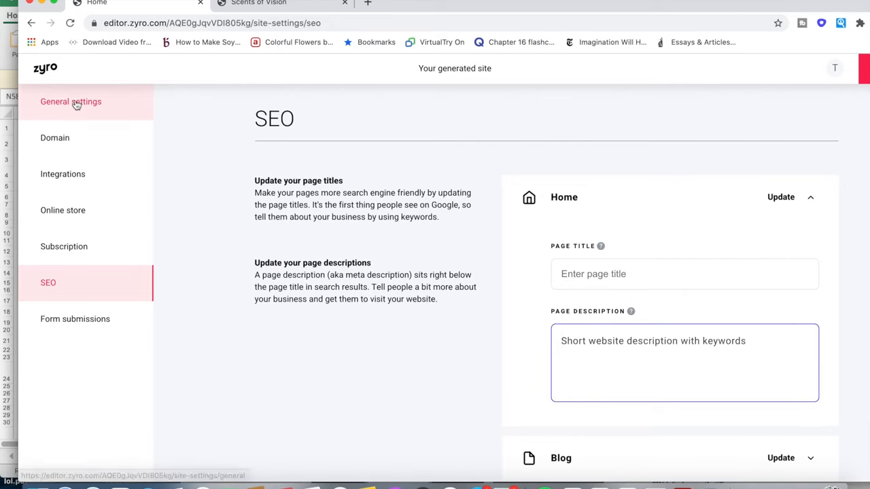
{"action": "left_click", "coordinate": [71, 101]}
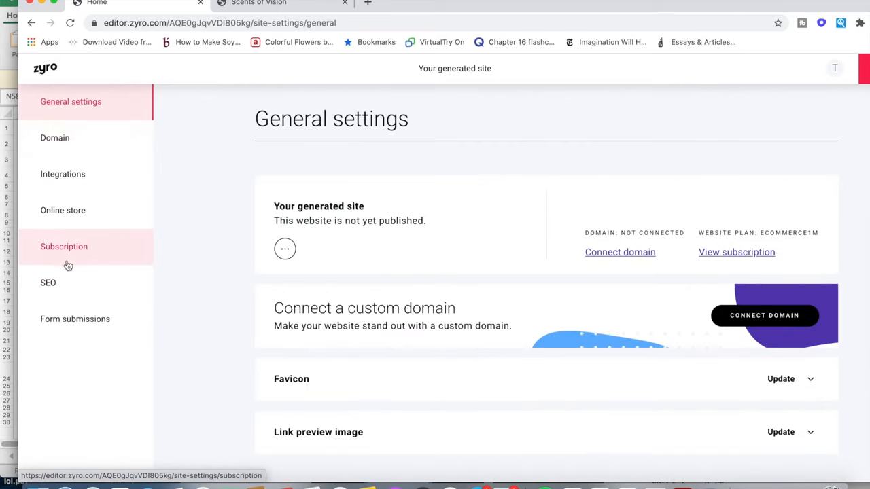
Step: View the Subscription details and launch Manage Subscriptions, opening the premium pricing page
{"action": "left_click", "coordinate": [64, 246]}
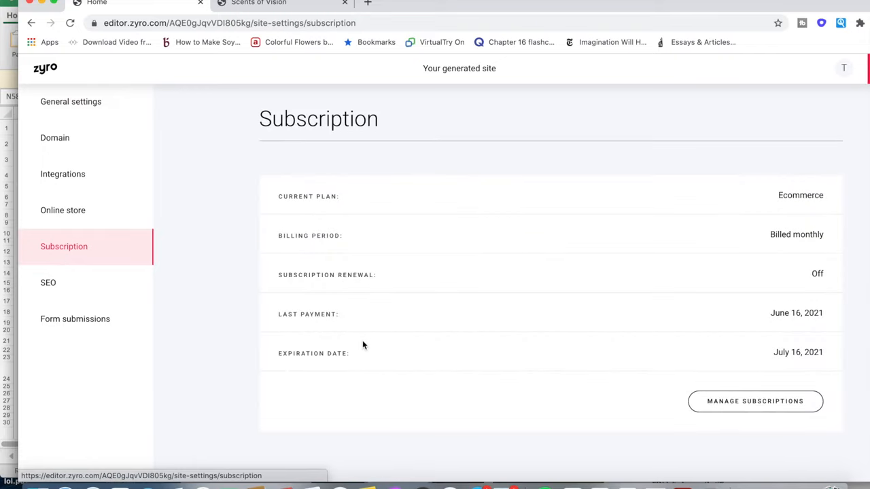
{"action": "mouse_move", "coordinate": [755, 401]}
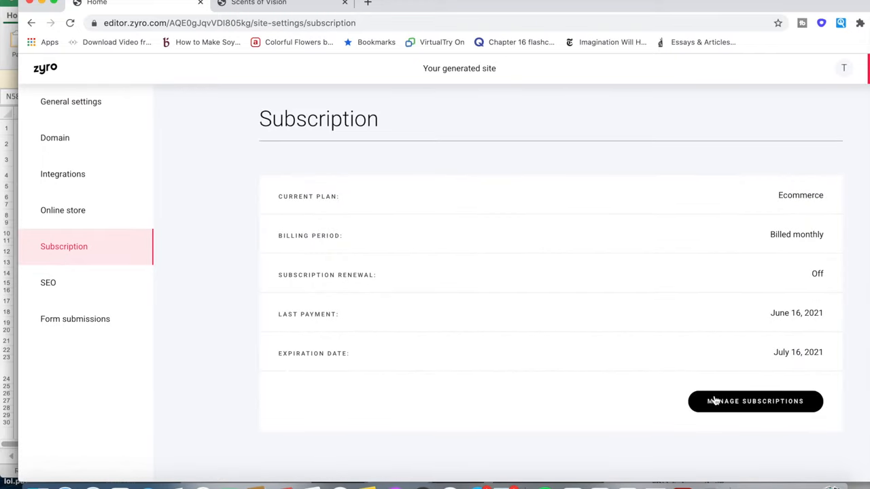
{"action": "left_click", "coordinate": [755, 401]}
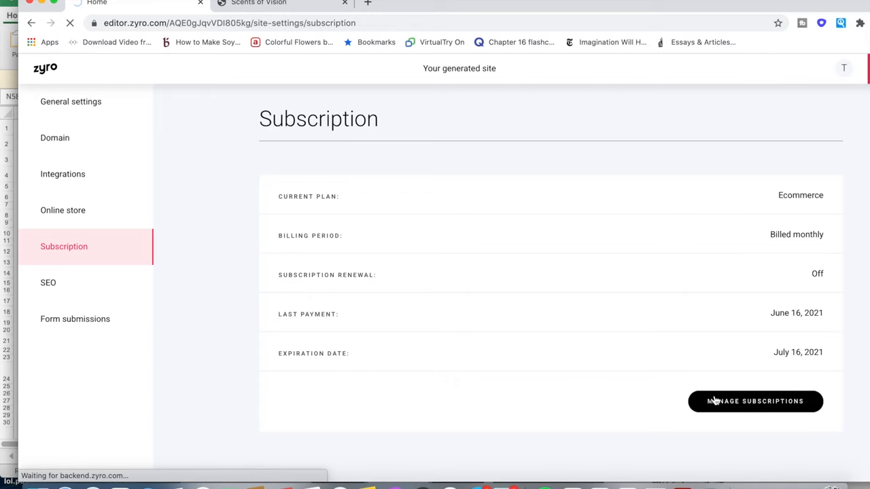
{"action": "left_click", "coordinate": [755, 401]}
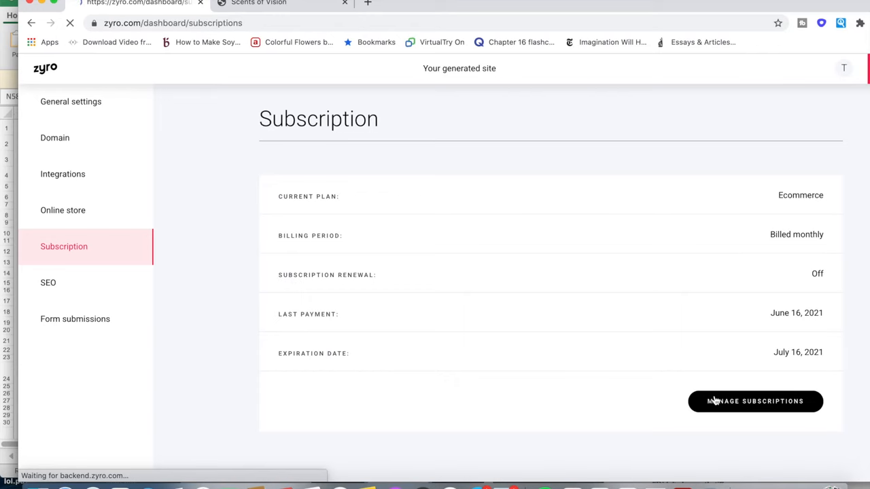
{"action": "left_click", "coordinate": [755, 401]}
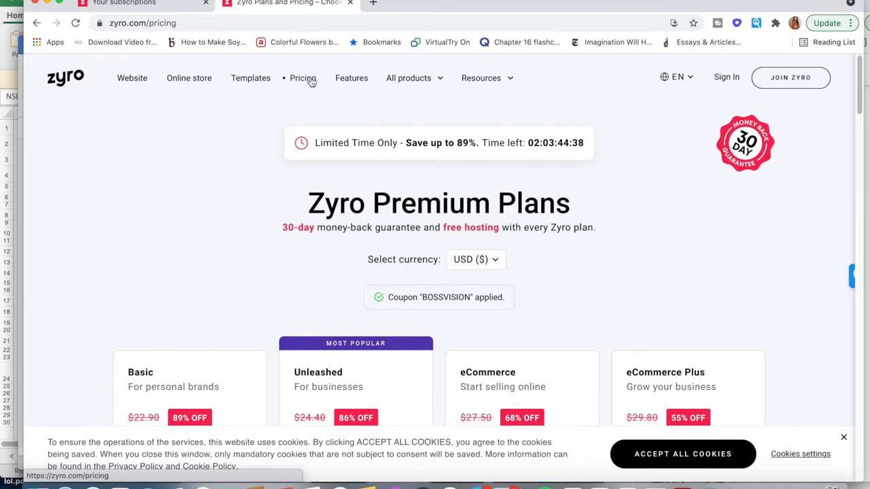
Step: Scroll the pricing feature lists to read tooltips like Google Tag Manager and Stripe
{"action": "scroll", "scroll_direction": "down", "scroll_amount": 3}
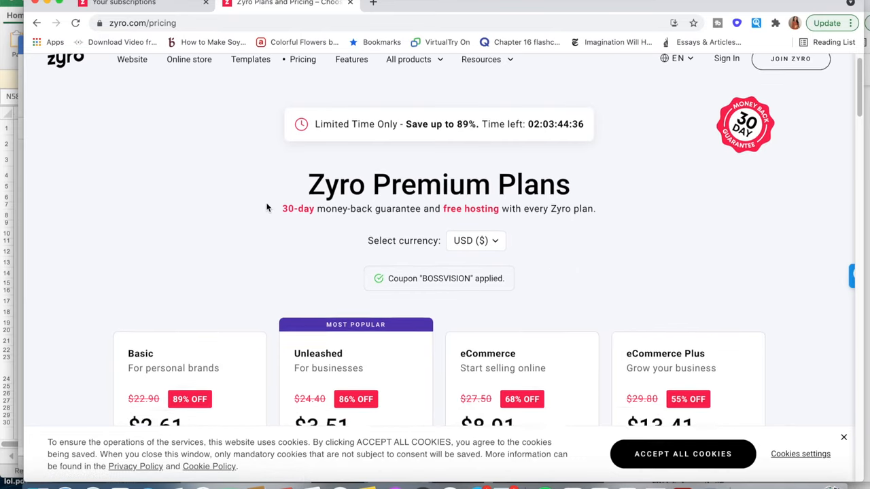
{"action": "scroll", "scroll_direction": "down", "scroll_amount": 3}
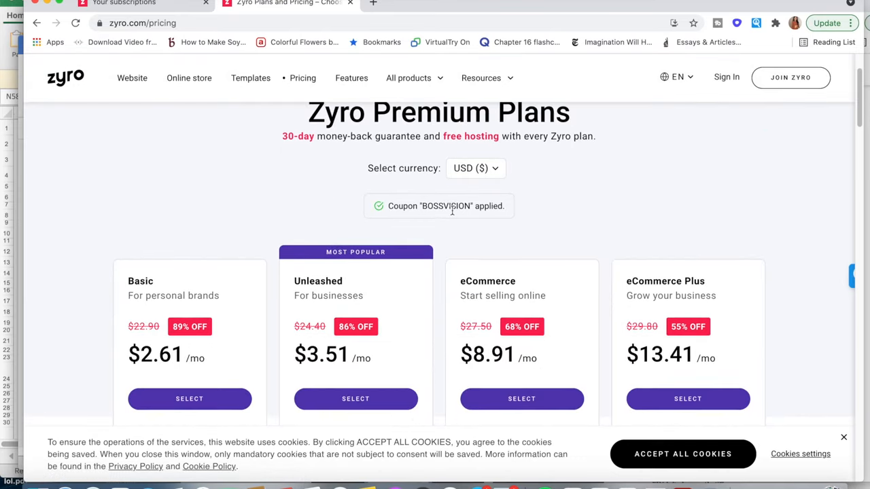
{"action": "scroll", "scroll_direction": "up", "scroll_amount": 3}
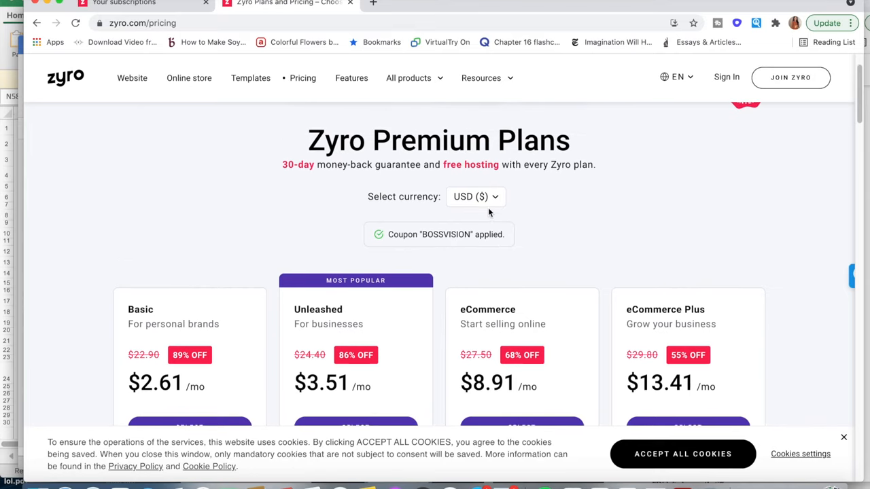
{"action": "scroll", "scroll_direction": "up", "scroll_amount": 3}
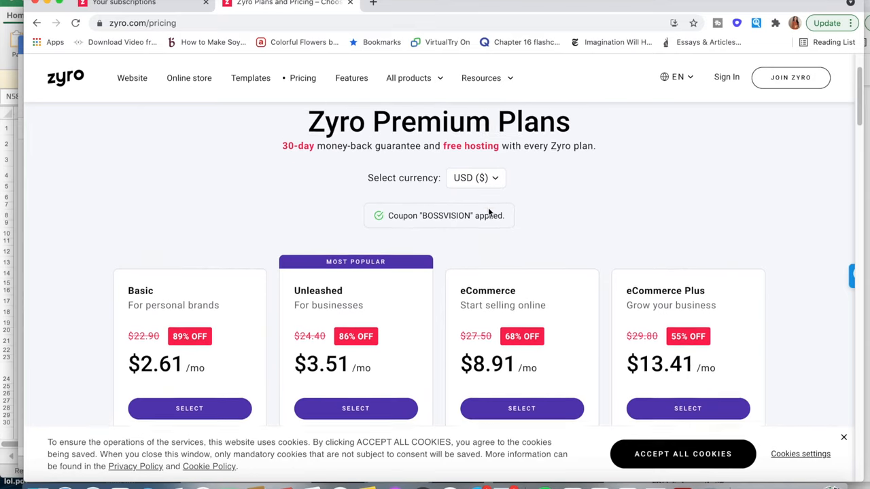
{"action": "scroll", "scroll_direction": "down", "scroll_amount": 3}
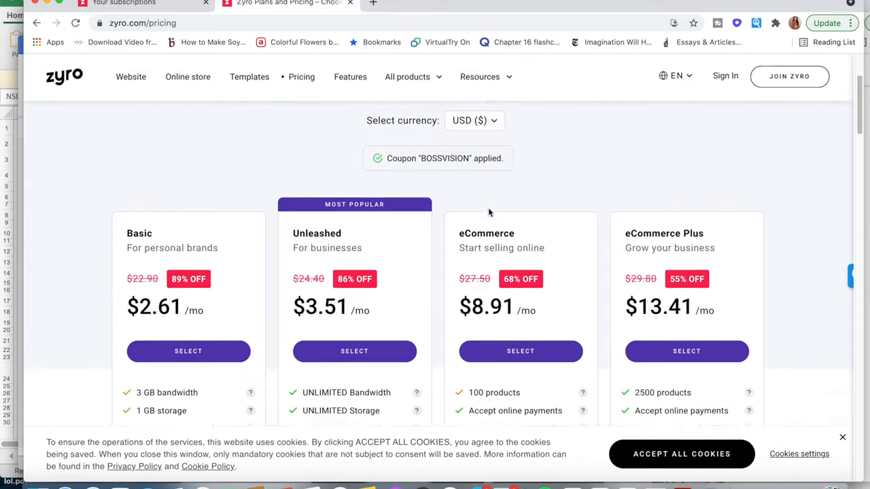
{"action": "scroll", "scroll_direction": "down", "scroll_amount": 3}
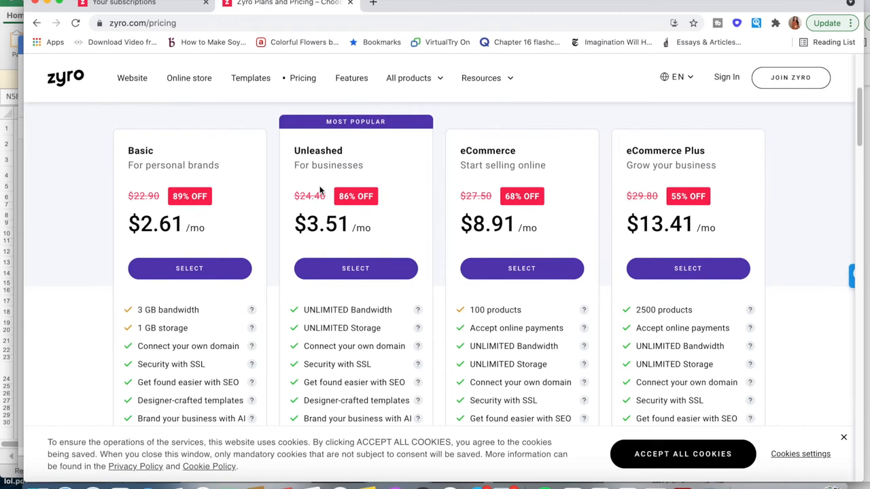
{"action": "scroll", "scroll_direction": "down", "scroll_amount": 3}
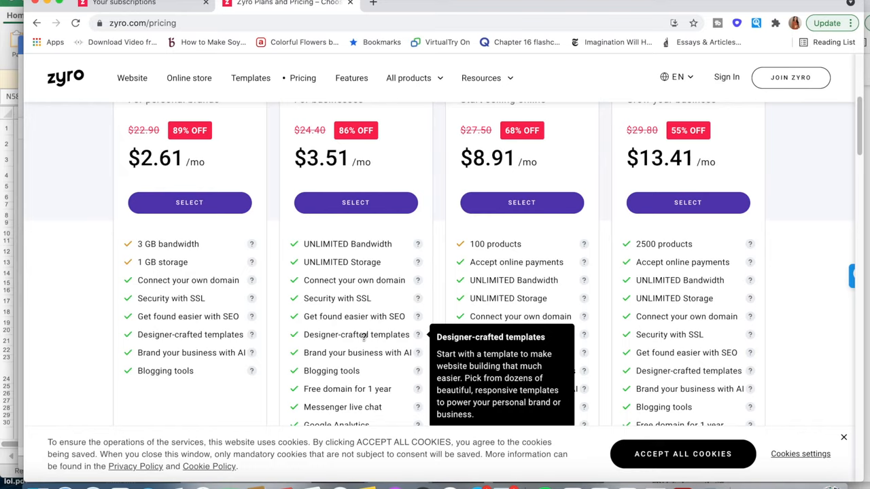
{"action": "mouse_move", "coordinate": [371, 352]}
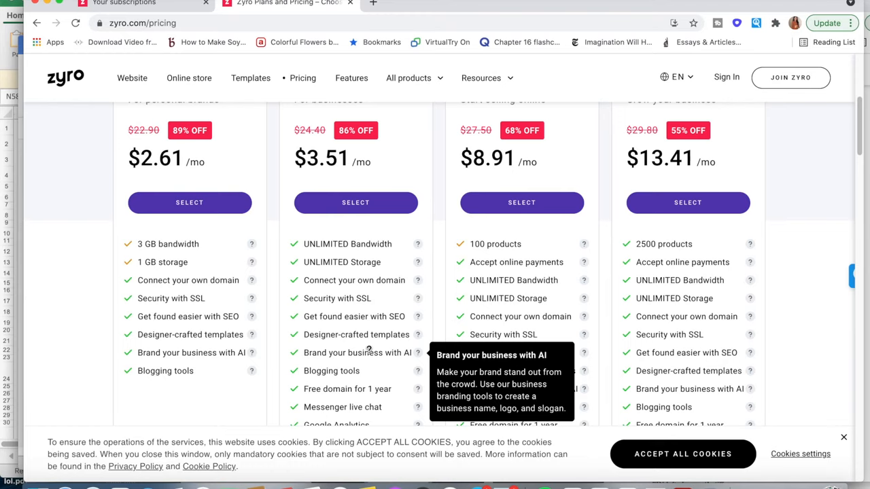
{"action": "mouse_move", "coordinate": [363, 368]}
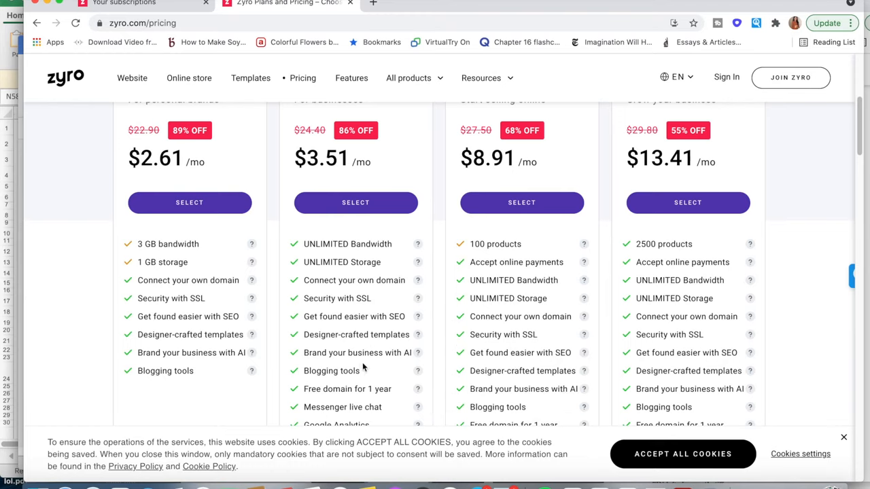
{"action": "scroll", "scroll_direction": "down", "scroll_amount": 3}
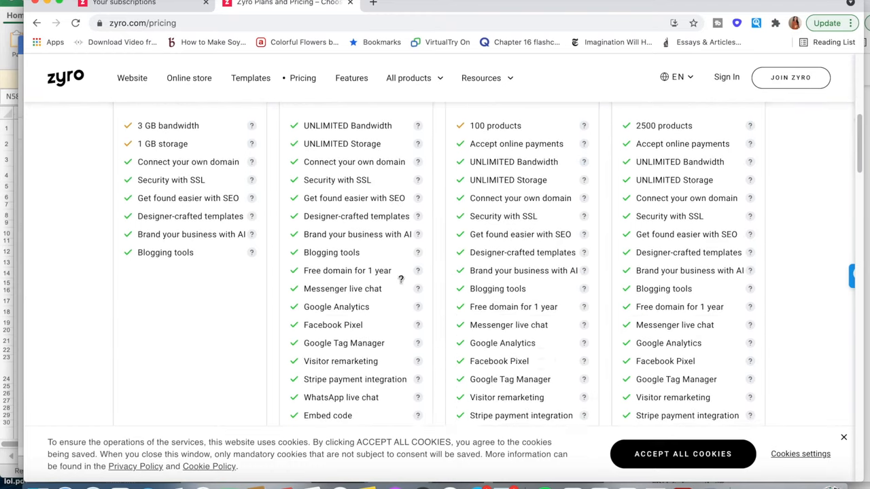
{"action": "mouse_move", "coordinate": [417, 253]}
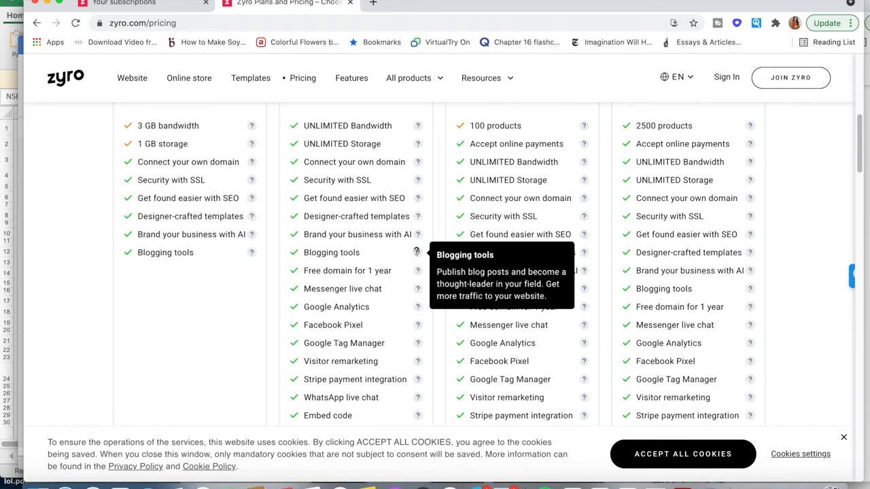
{"action": "mouse_move", "coordinate": [417, 270]}
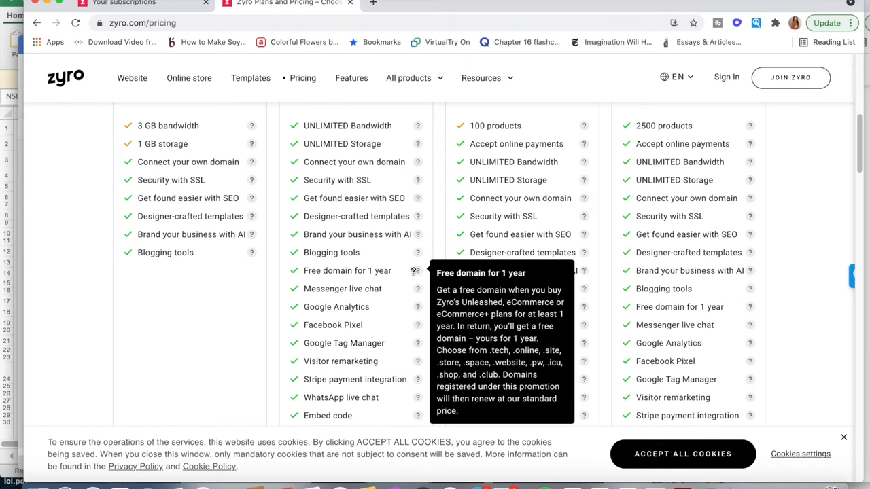
{"action": "mouse_move", "coordinate": [415, 289]}
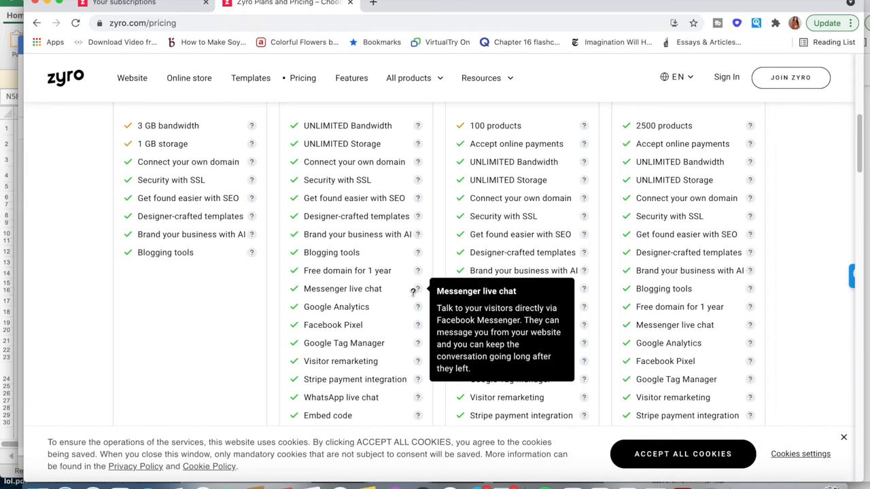
{"action": "mouse_move", "coordinate": [417, 306]}
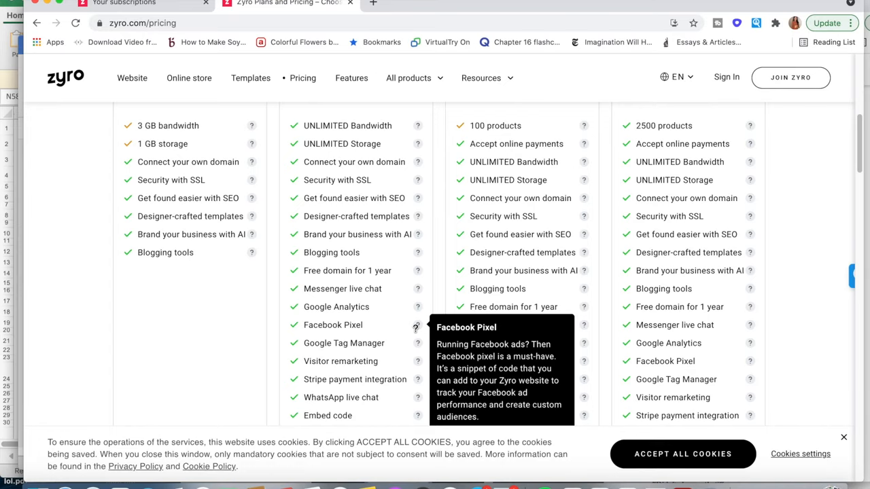
{"action": "mouse_move", "coordinate": [418, 343]}
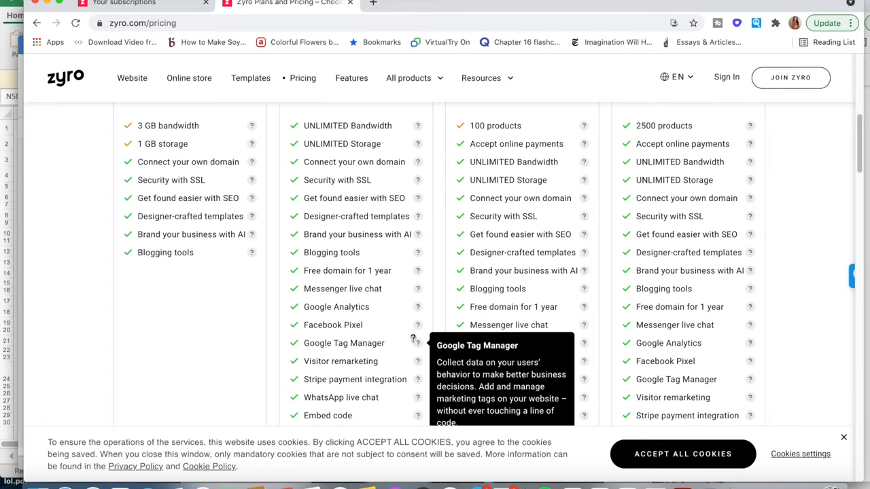
{"action": "scroll", "scroll_direction": "down", "scroll_amount": 3}
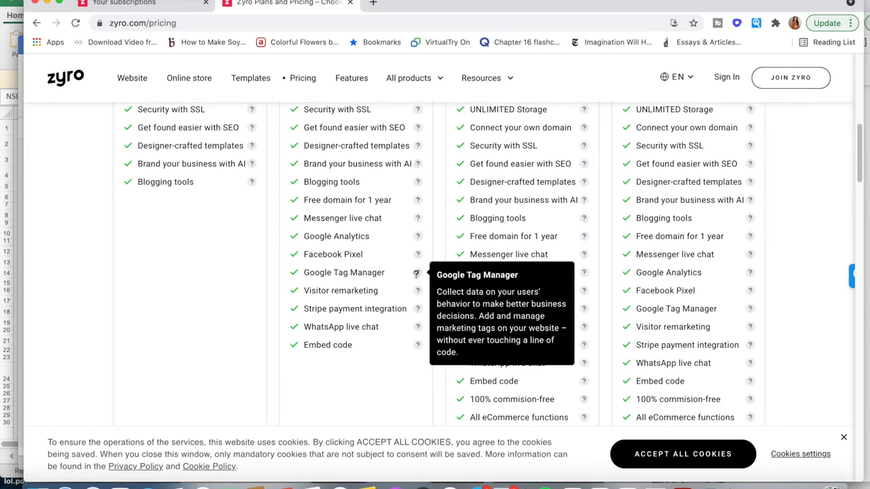
{"action": "mouse_move", "coordinate": [416, 290]}
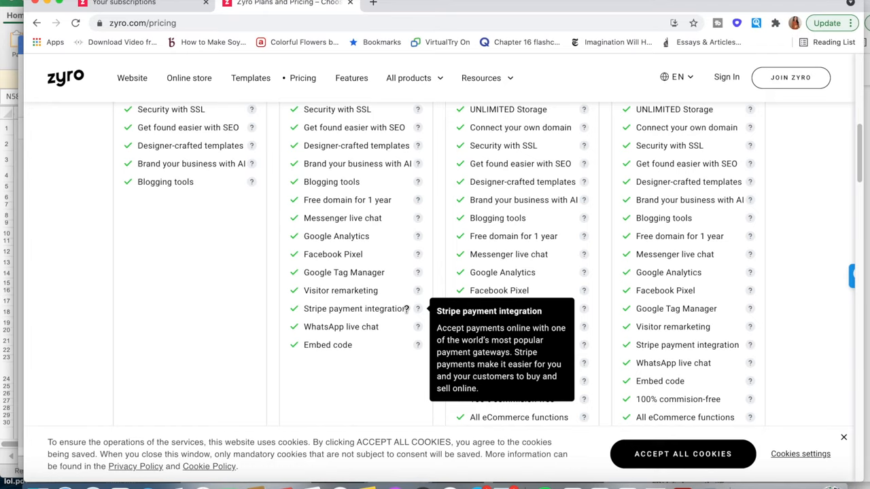
{"action": "mouse_move", "coordinate": [388, 327]}
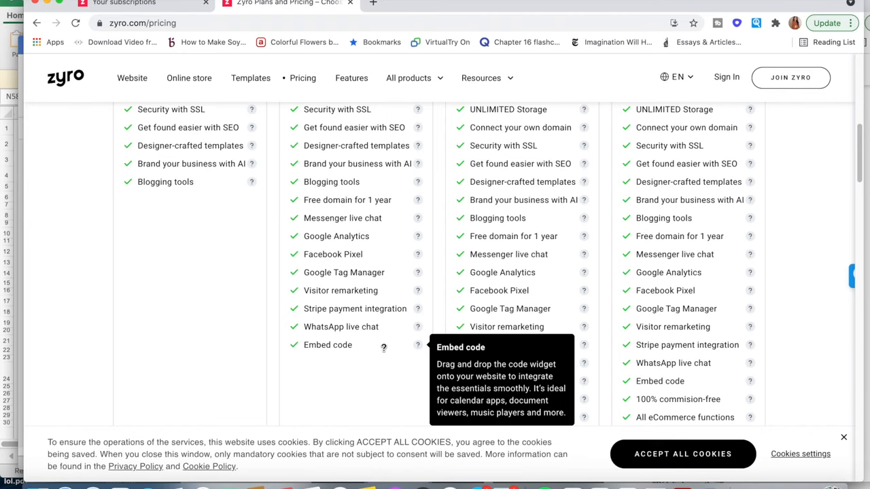
Step: Scroll up to the plan cards and highlight taglines, including eCommerce Plus's
{"action": "scroll", "scroll_direction": "up", "scroll_amount": 3}
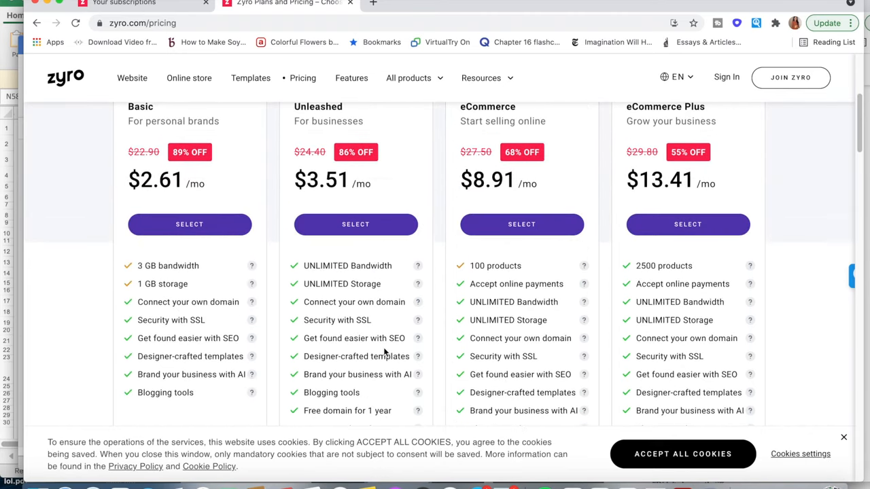
{"action": "scroll", "scroll_direction": "up", "scroll_amount": 3}
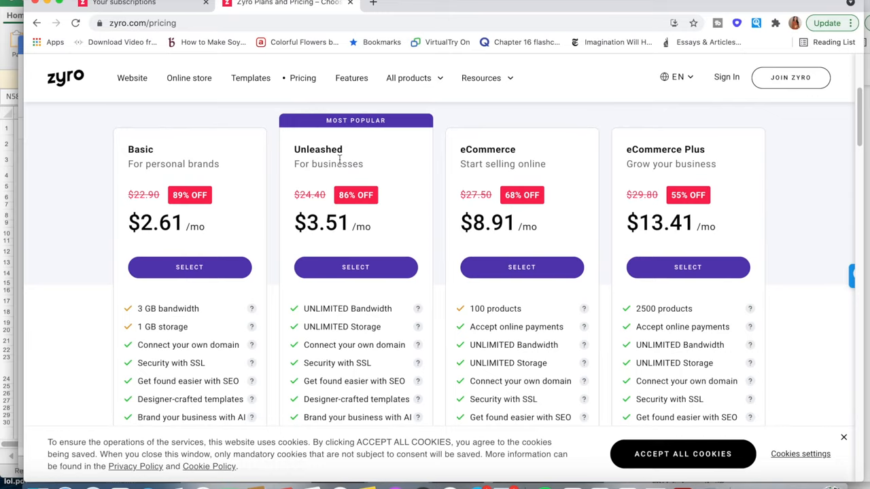
{"action": "double_click", "coordinate": [328, 163]}
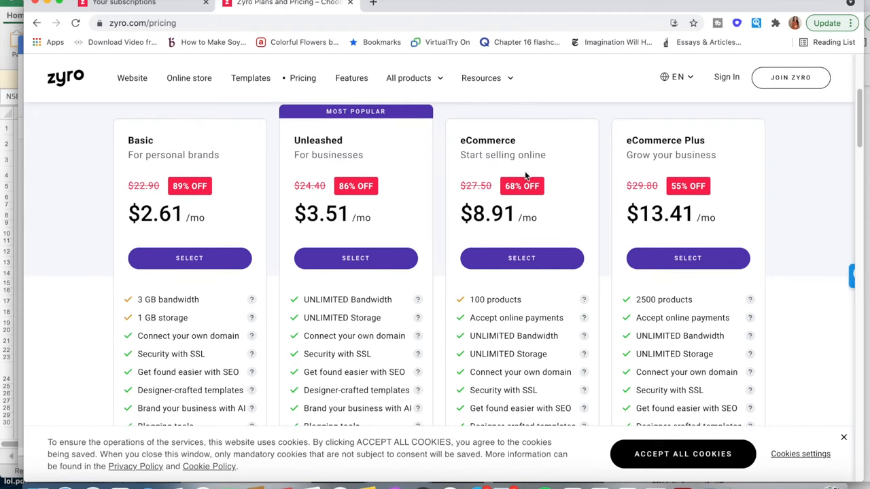
{"action": "mouse_move", "coordinate": [643, 169]}
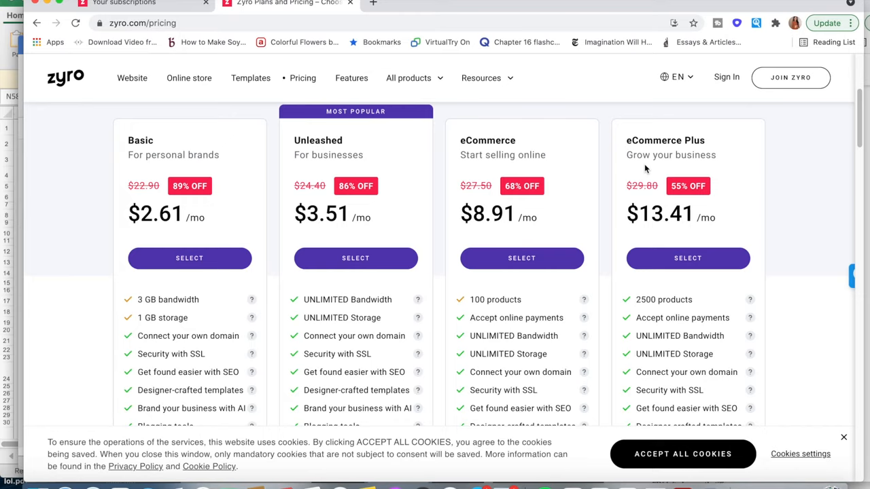
{"action": "mouse_move", "coordinate": [657, 142]}
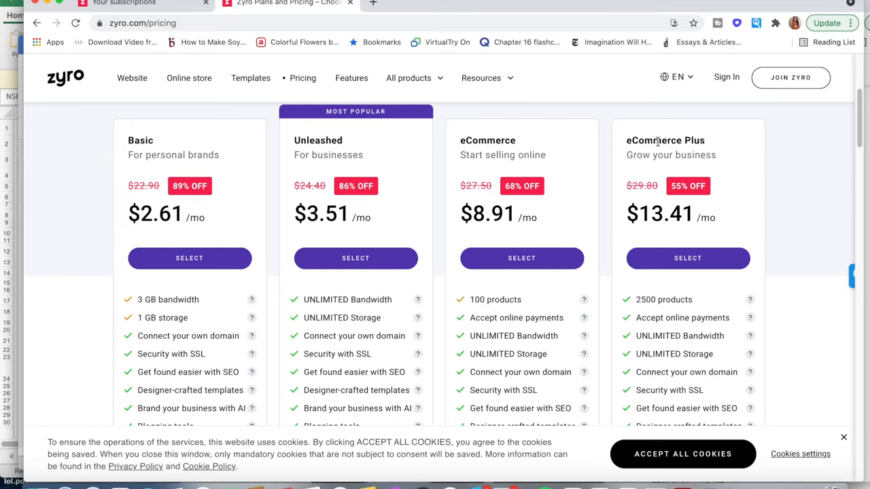
{"action": "mouse_move", "coordinate": [727, 219]}
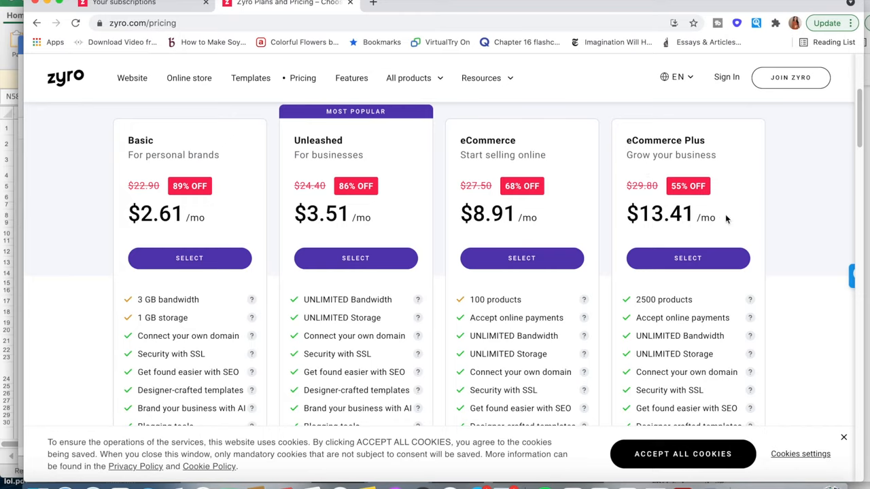
{"action": "double_click", "coordinate": [659, 213]}
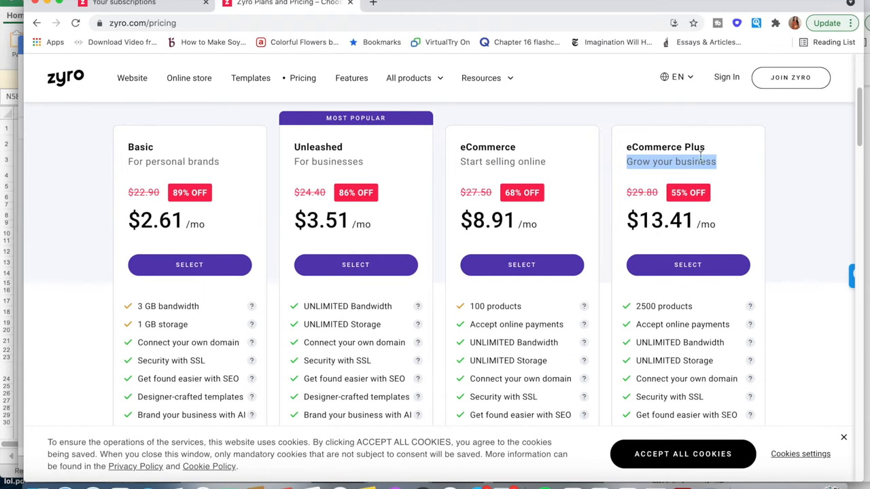
Step: Scroll the eCommerce columns to compare order management, abandoned cart recovery and languages
{"action": "scroll", "scroll_direction": "down", "scroll_amount": 3}
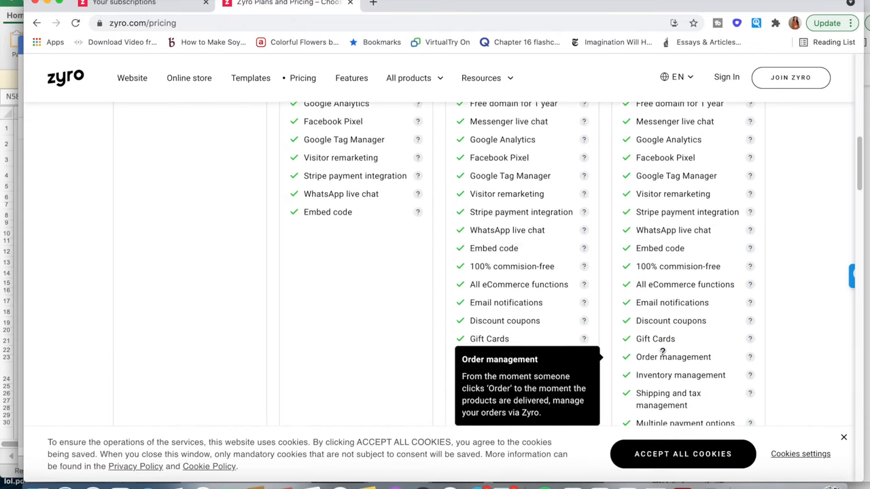
{"action": "scroll", "scroll_direction": "down", "scroll_amount": 3}
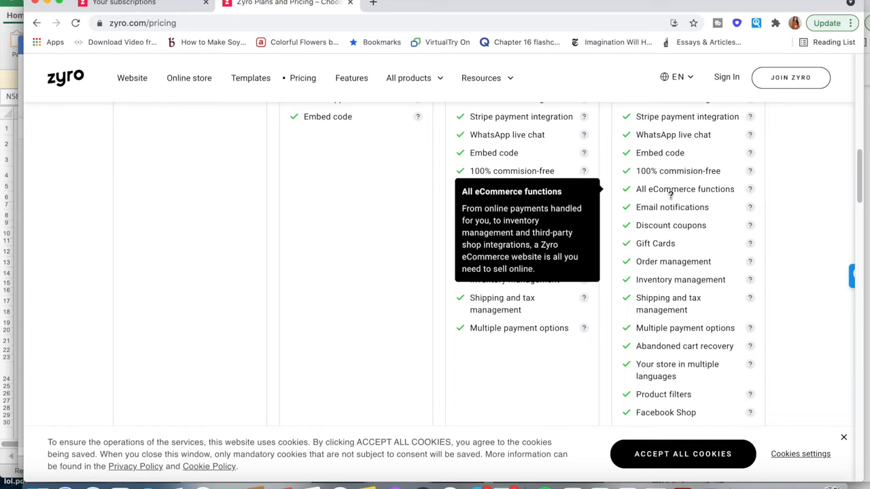
{"action": "mouse_move", "coordinate": [750, 345]}
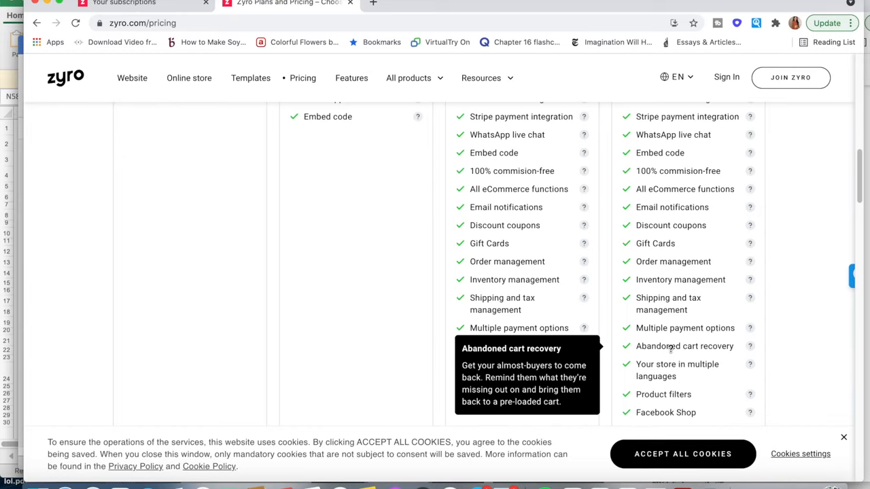
{"action": "scroll", "scroll_direction": "down", "scroll_amount": 3}
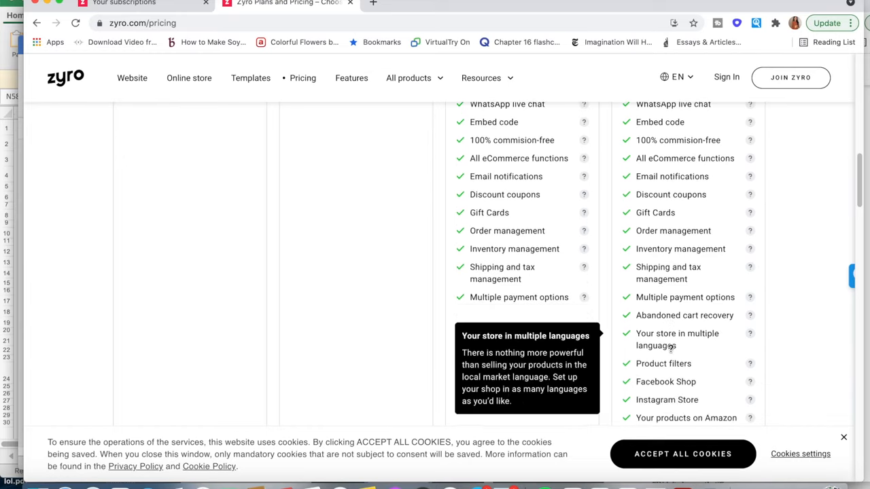
{"action": "scroll", "scroll_direction": "down", "scroll_amount": 3}
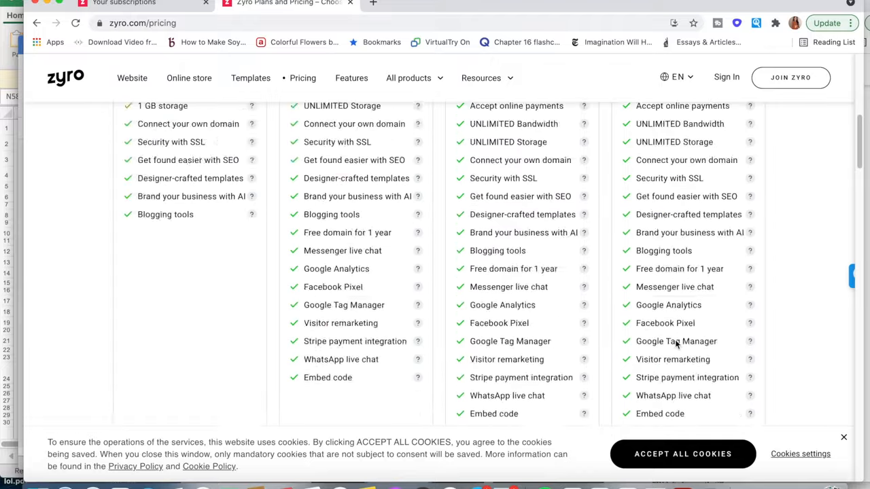
Step: Scroll back near the top to show all four plans' discounted monthly prices
{"action": "scroll", "scroll_direction": "up", "scroll_amount": 3}
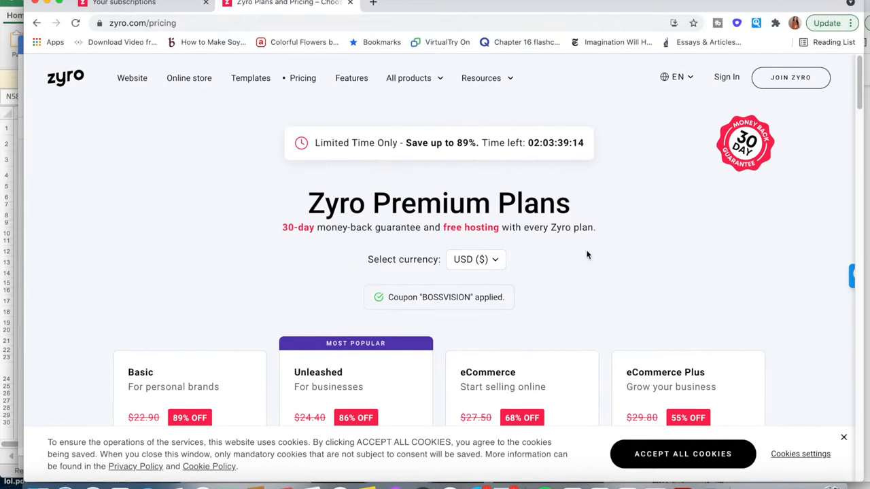
{"action": "mouse_move", "coordinate": [277, 232]}
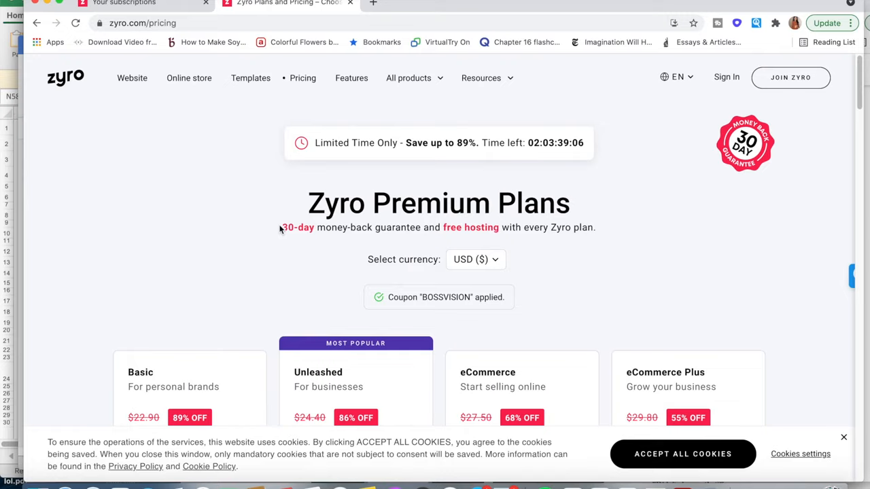
{"action": "scroll", "scroll_direction": "down", "scroll_amount": 3}
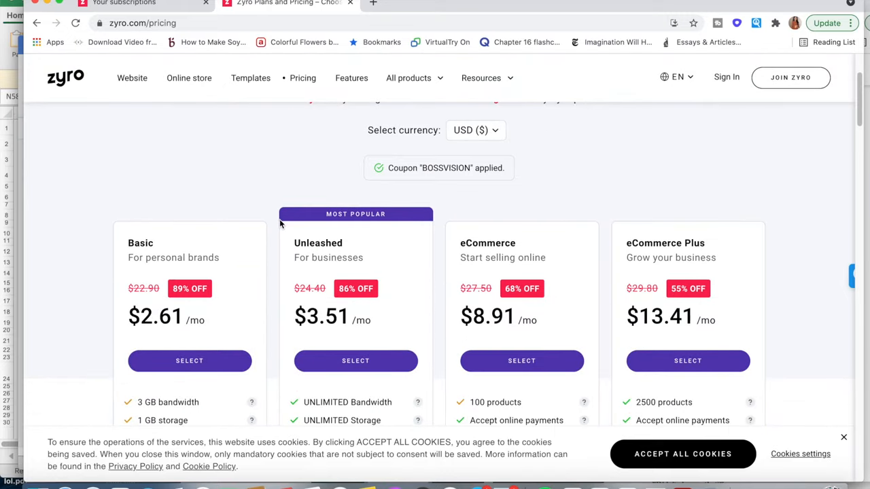
{"action": "scroll", "scroll_direction": "down", "scroll_amount": 3}
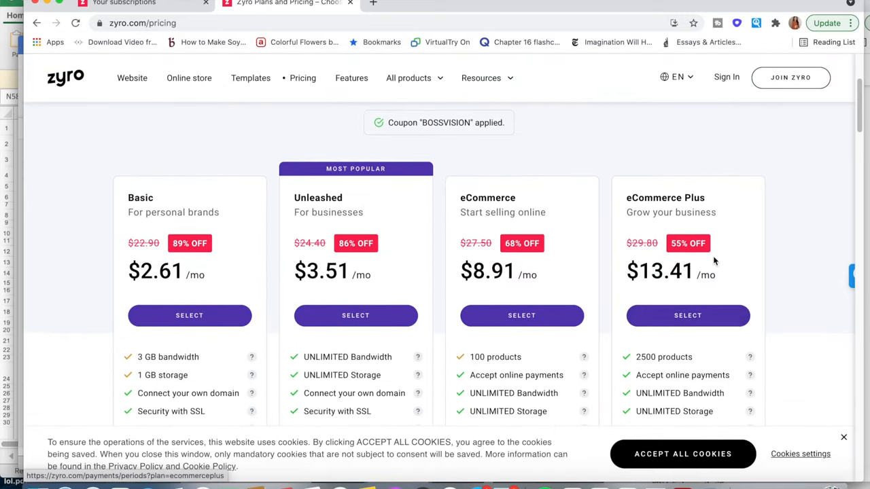
{"action": "scroll", "scroll_direction": "up", "scroll_amount": 3}
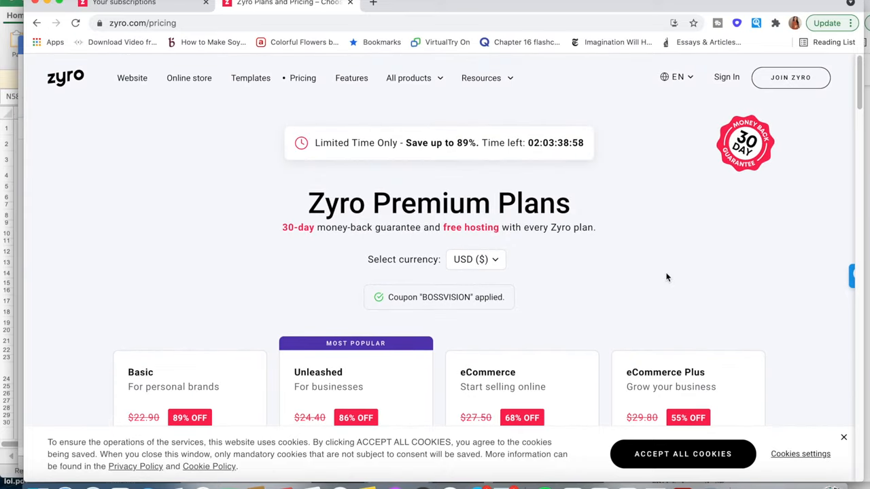
{"action": "mouse_move", "coordinate": [443, 312]}
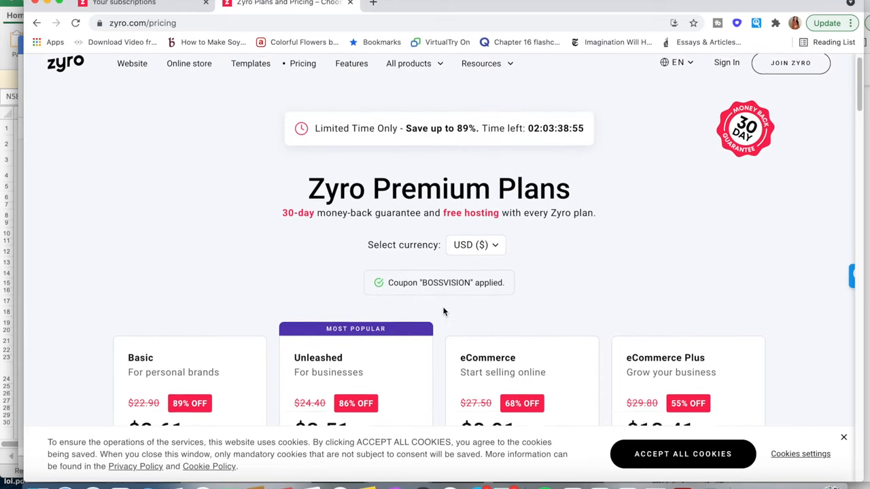
{"action": "scroll", "scroll_direction": "down", "scroll_amount": 3}
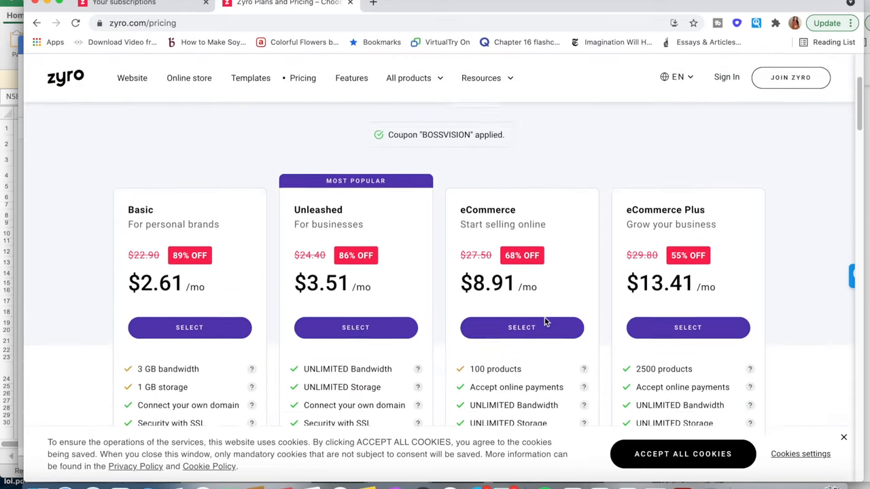
{"action": "scroll", "scroll_direction": "down", "scroll_amount": 3}
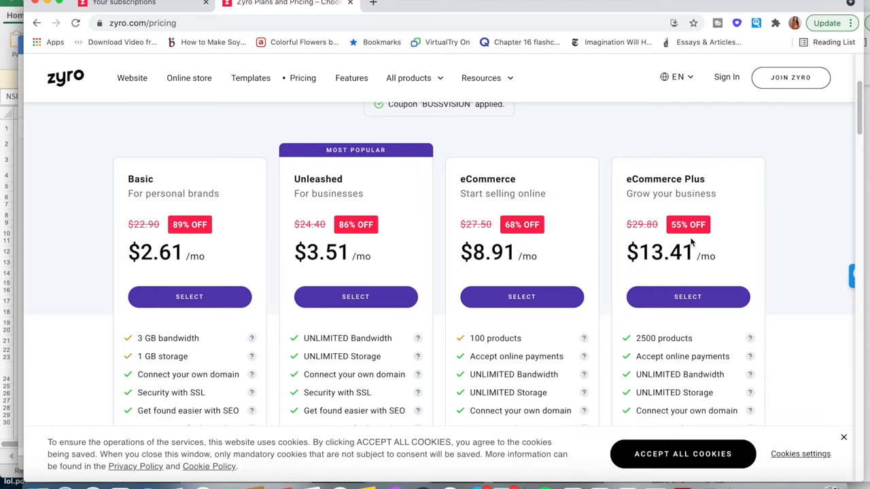